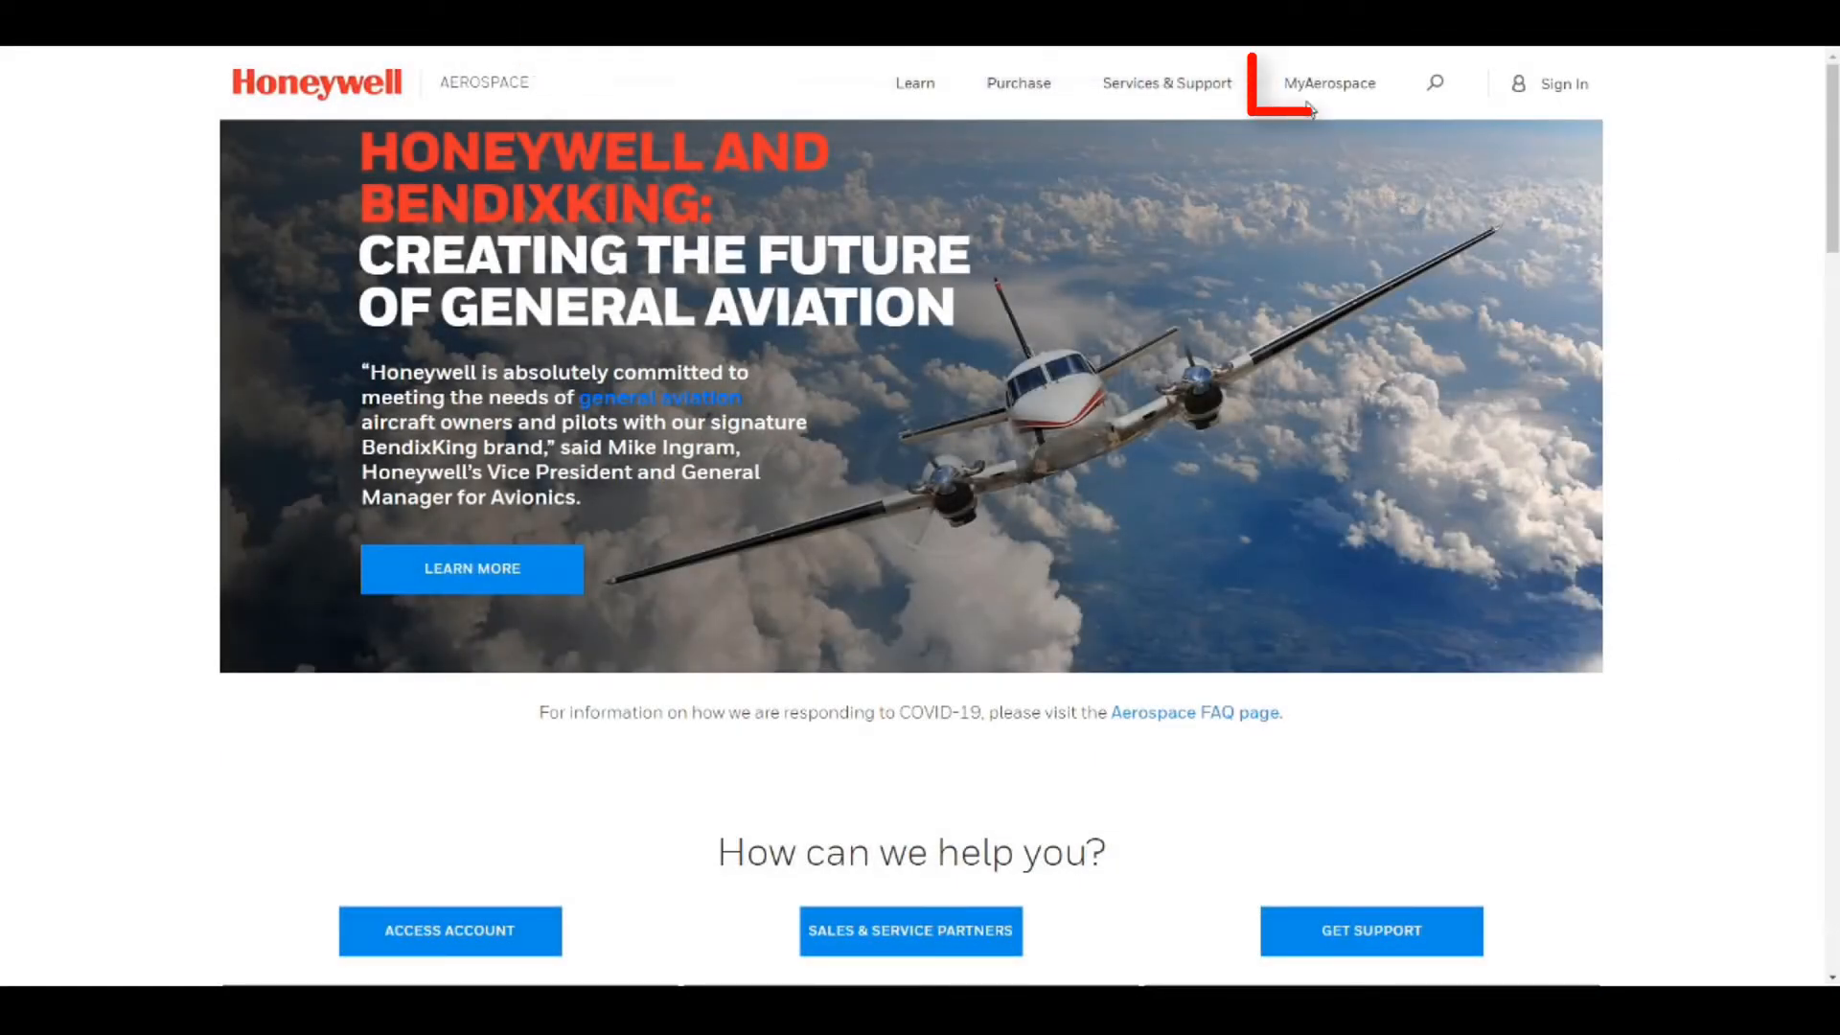
Step: Sign in to MyAerospace with the account credentials to reach the welcome page
left_click(1329, 83)
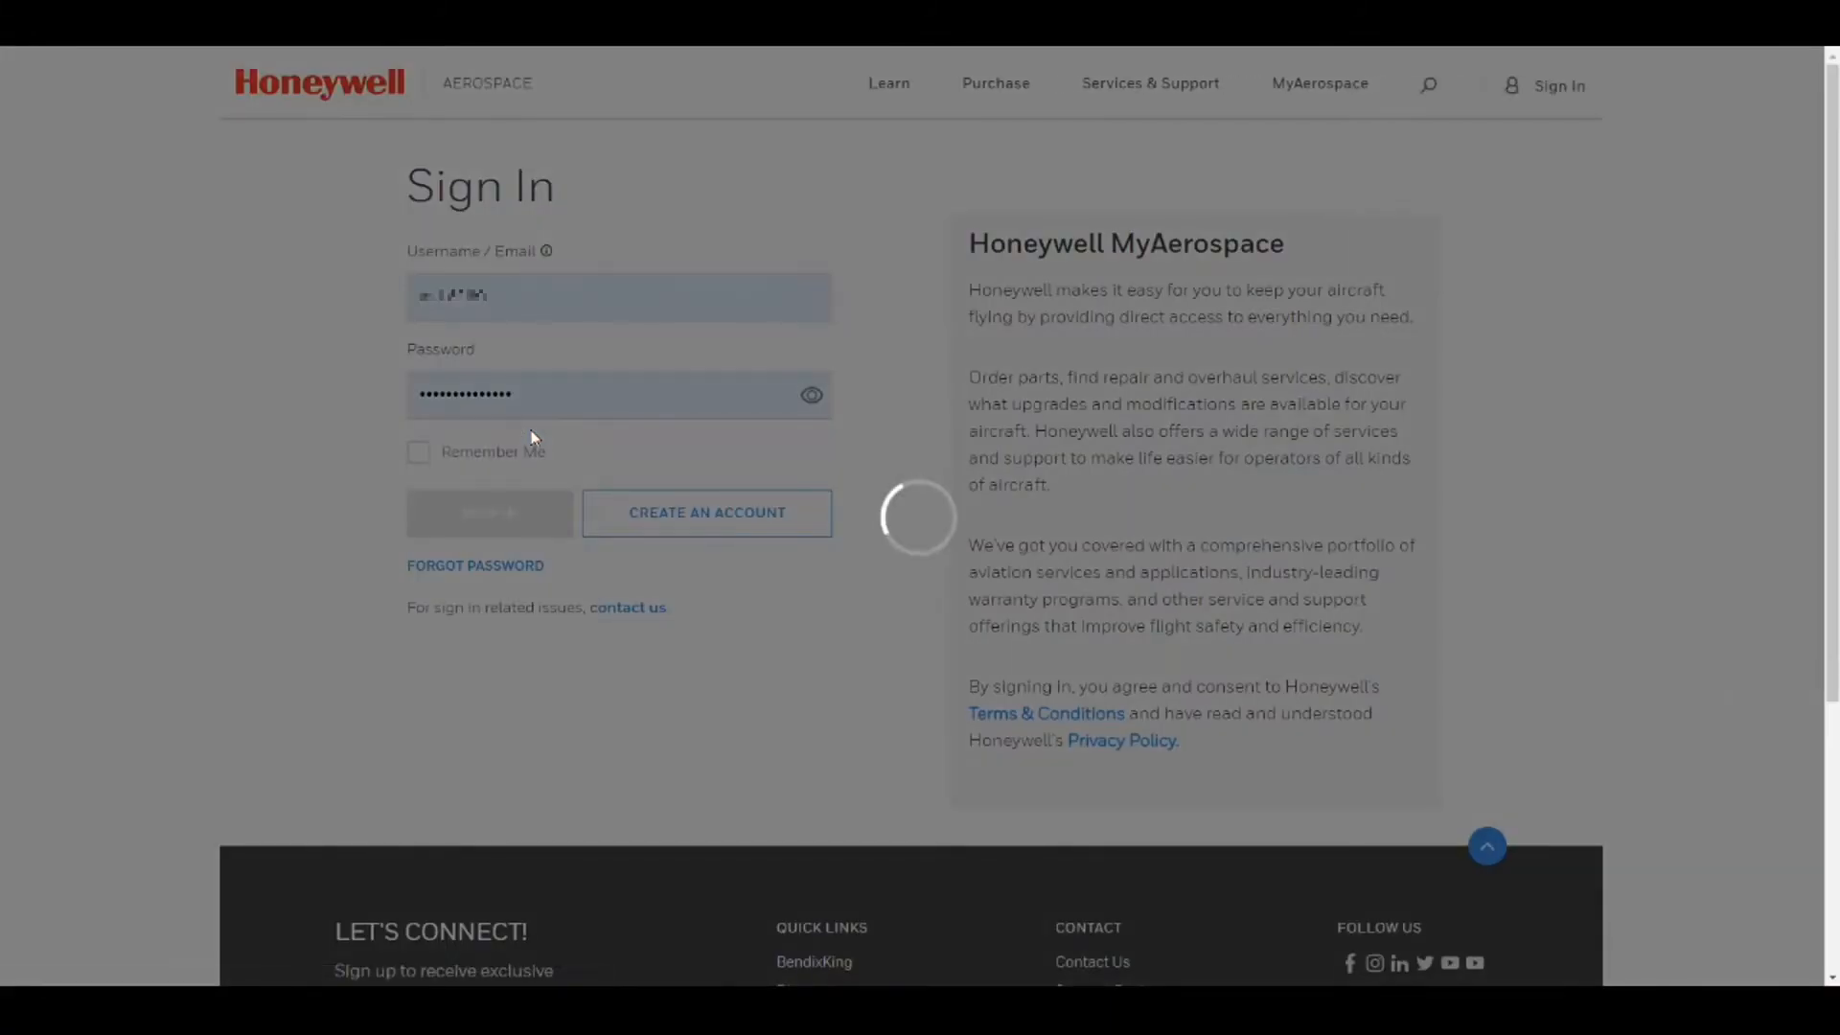
left_click(490, 513)
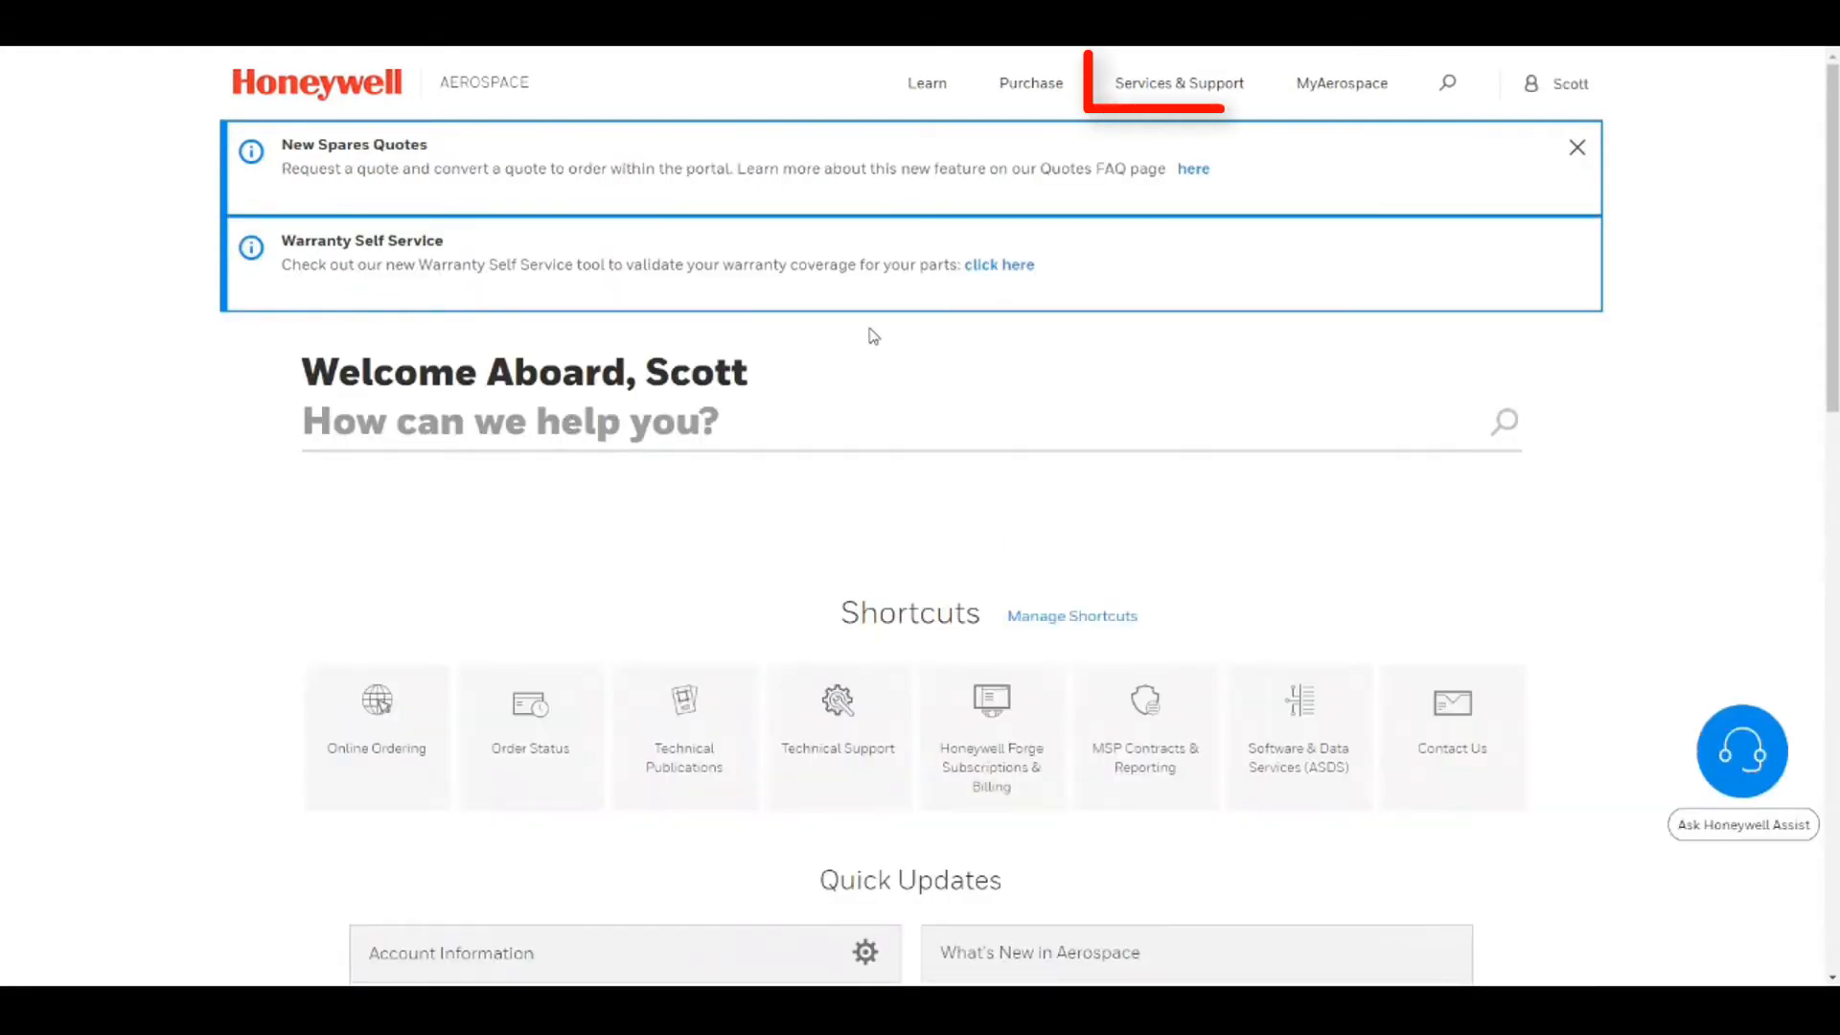
mouse_move(1157, 99)
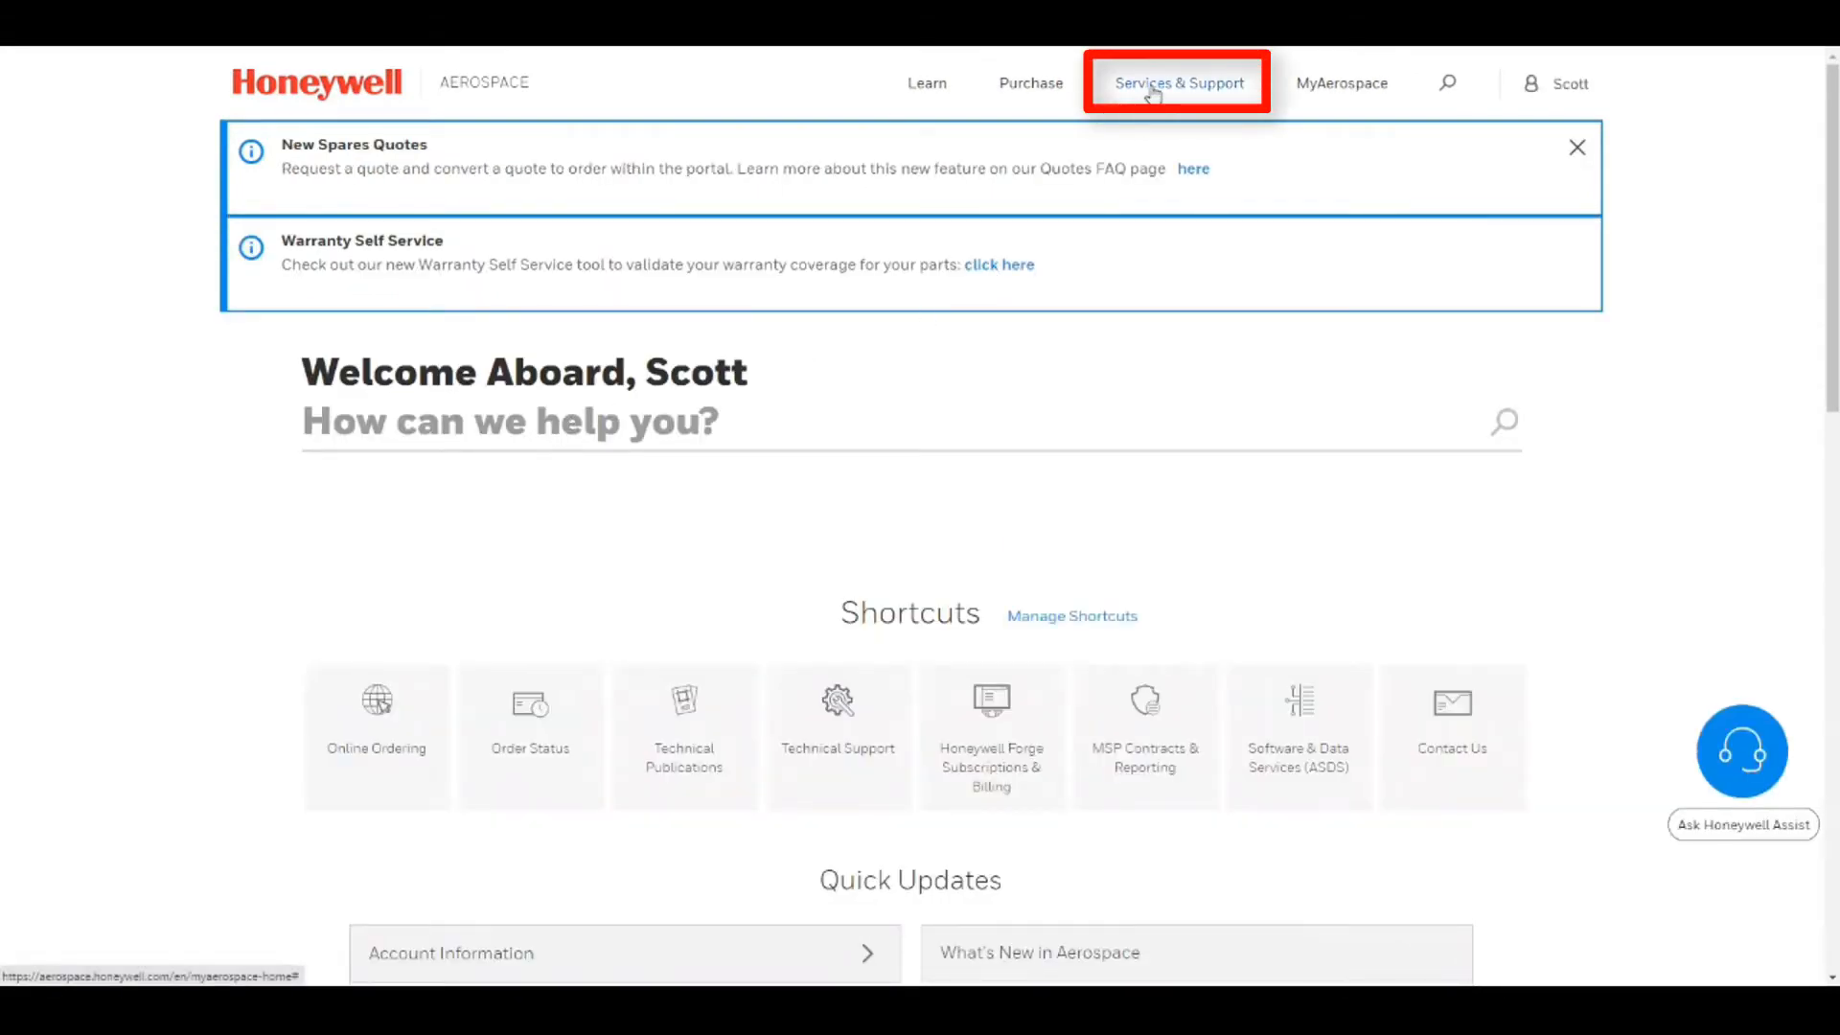
Step: Go to Software & Database Services (ASDS, NavDB, TerrDB) under Services & Support
left_click(1180, 83)
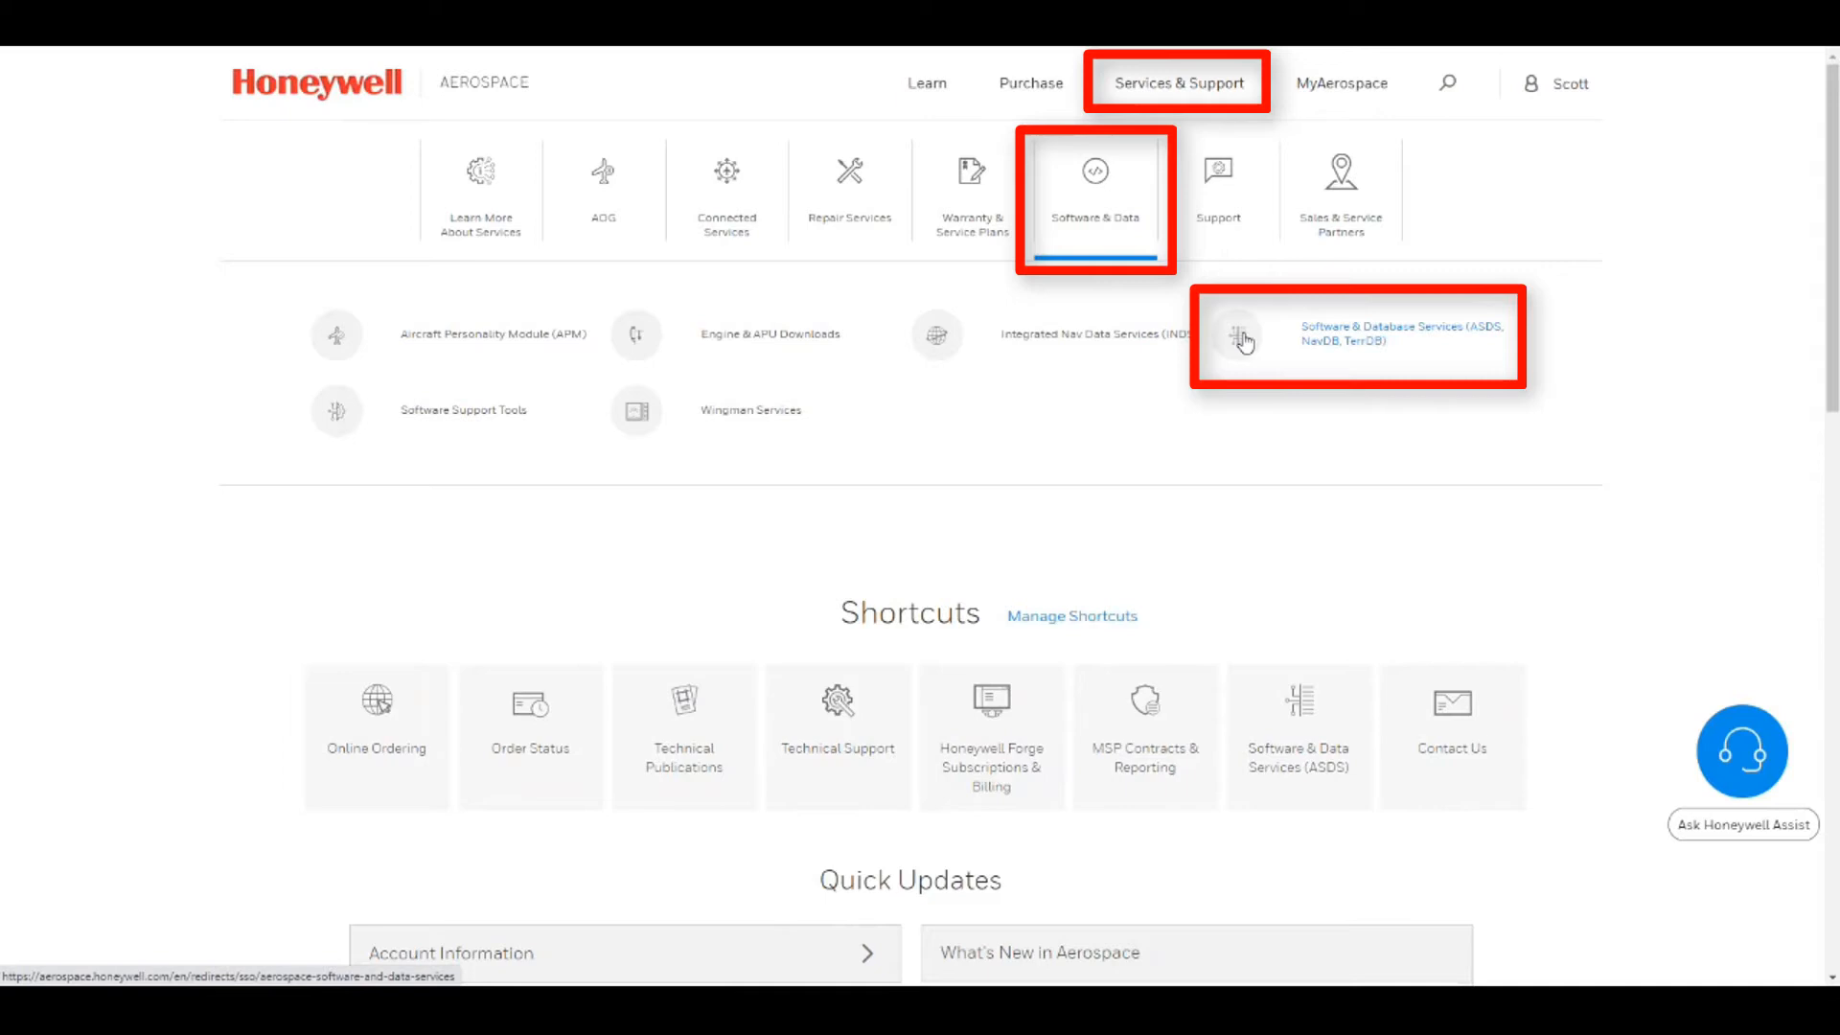
left_click(1403, 334)
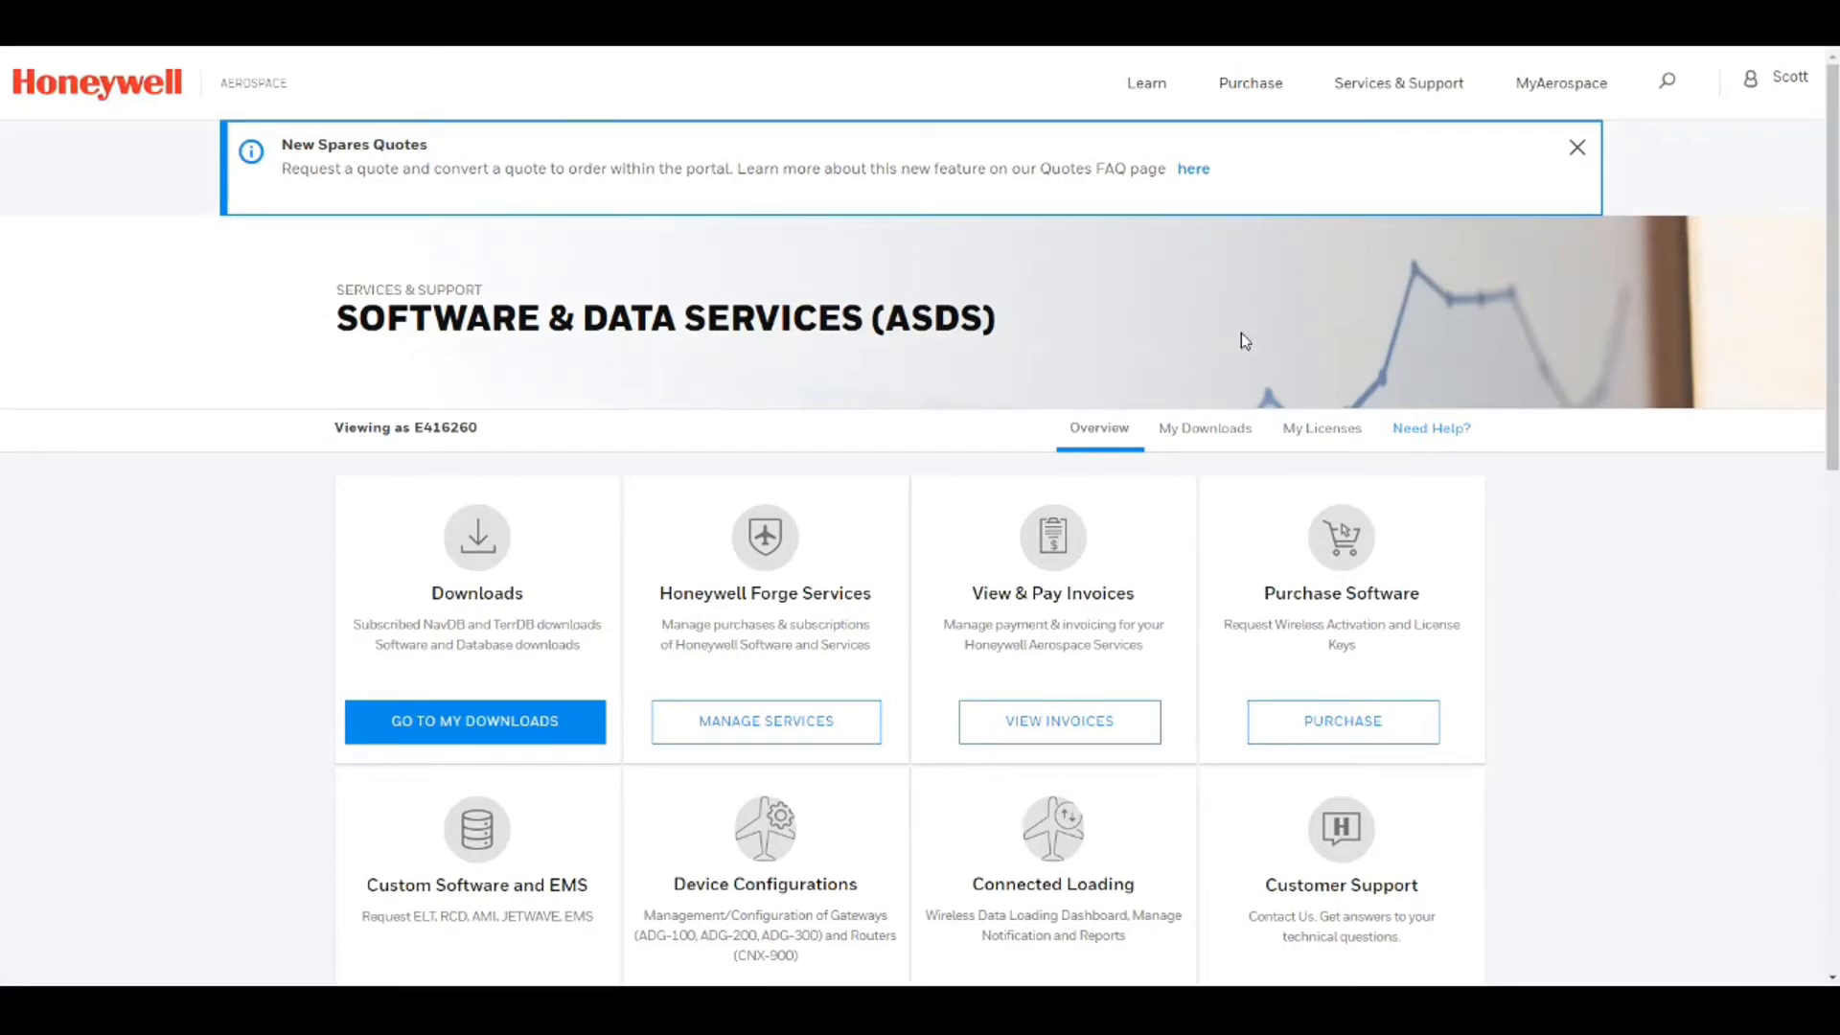
Step: Show TerrDB Change Info under Subscribed Software, listing Databases 601 to 618
scroll("down", 3)
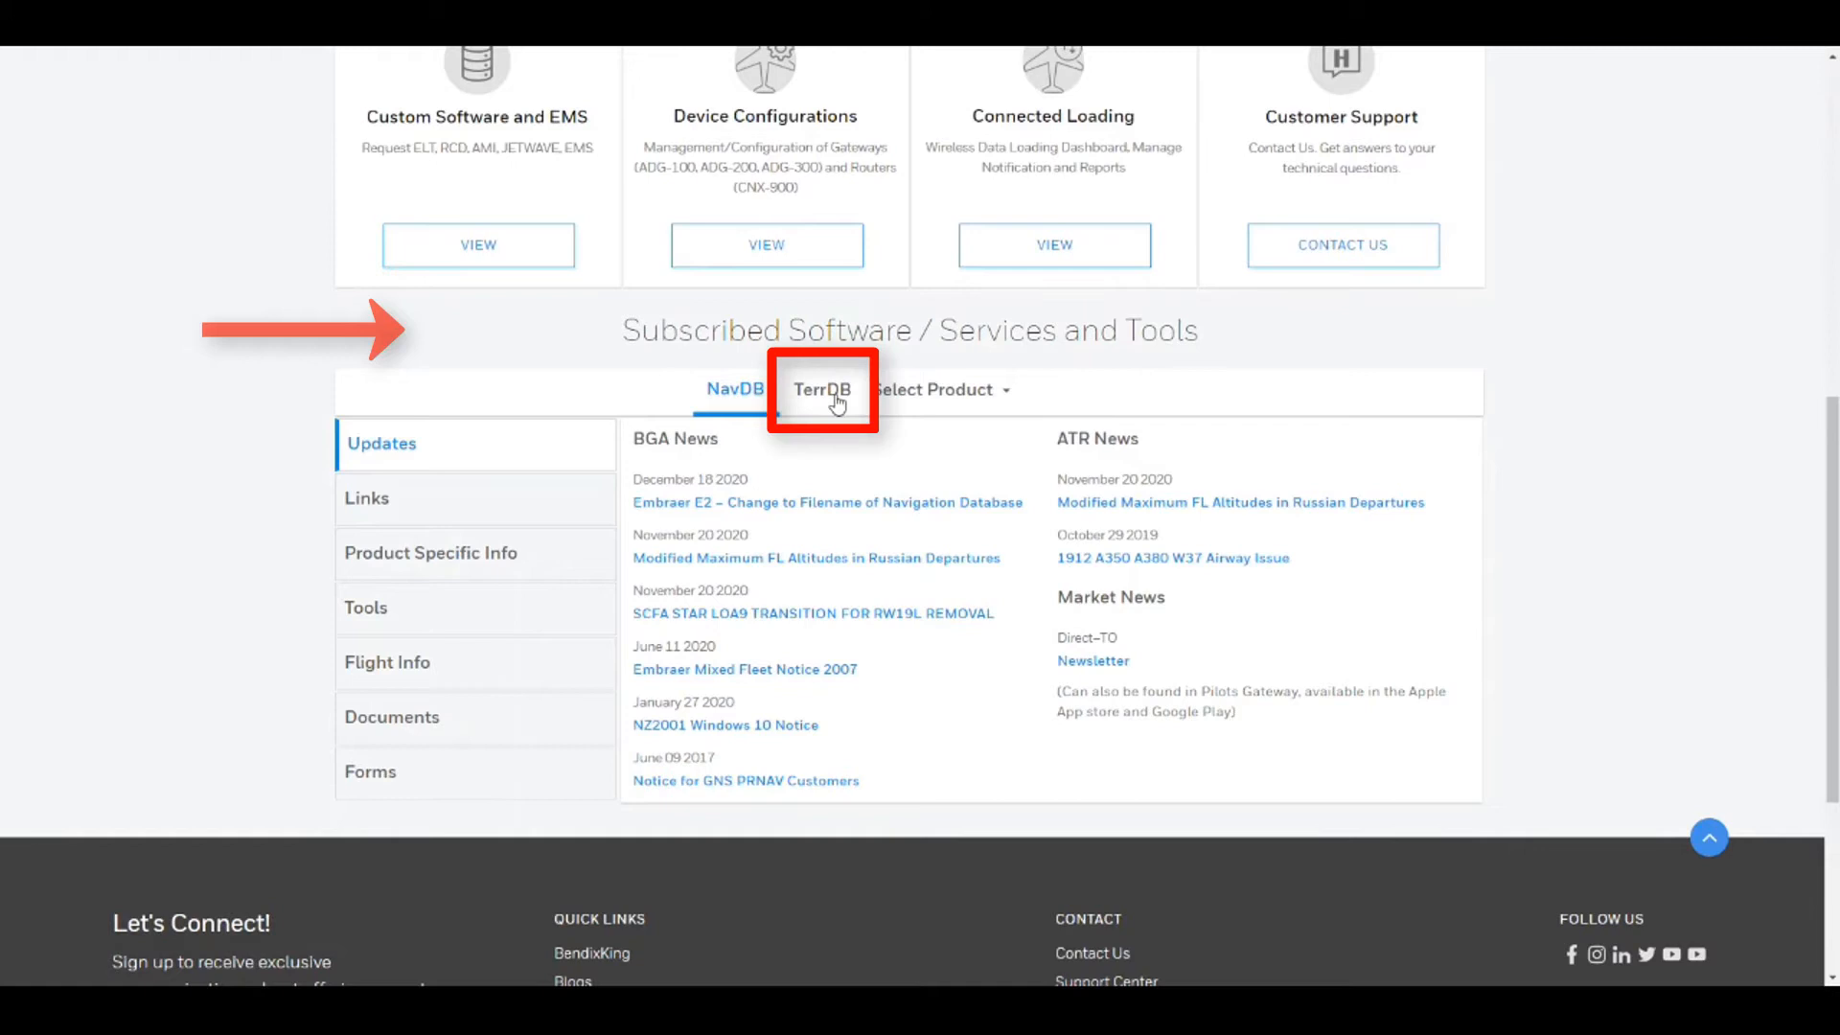
left_click(822, 389)
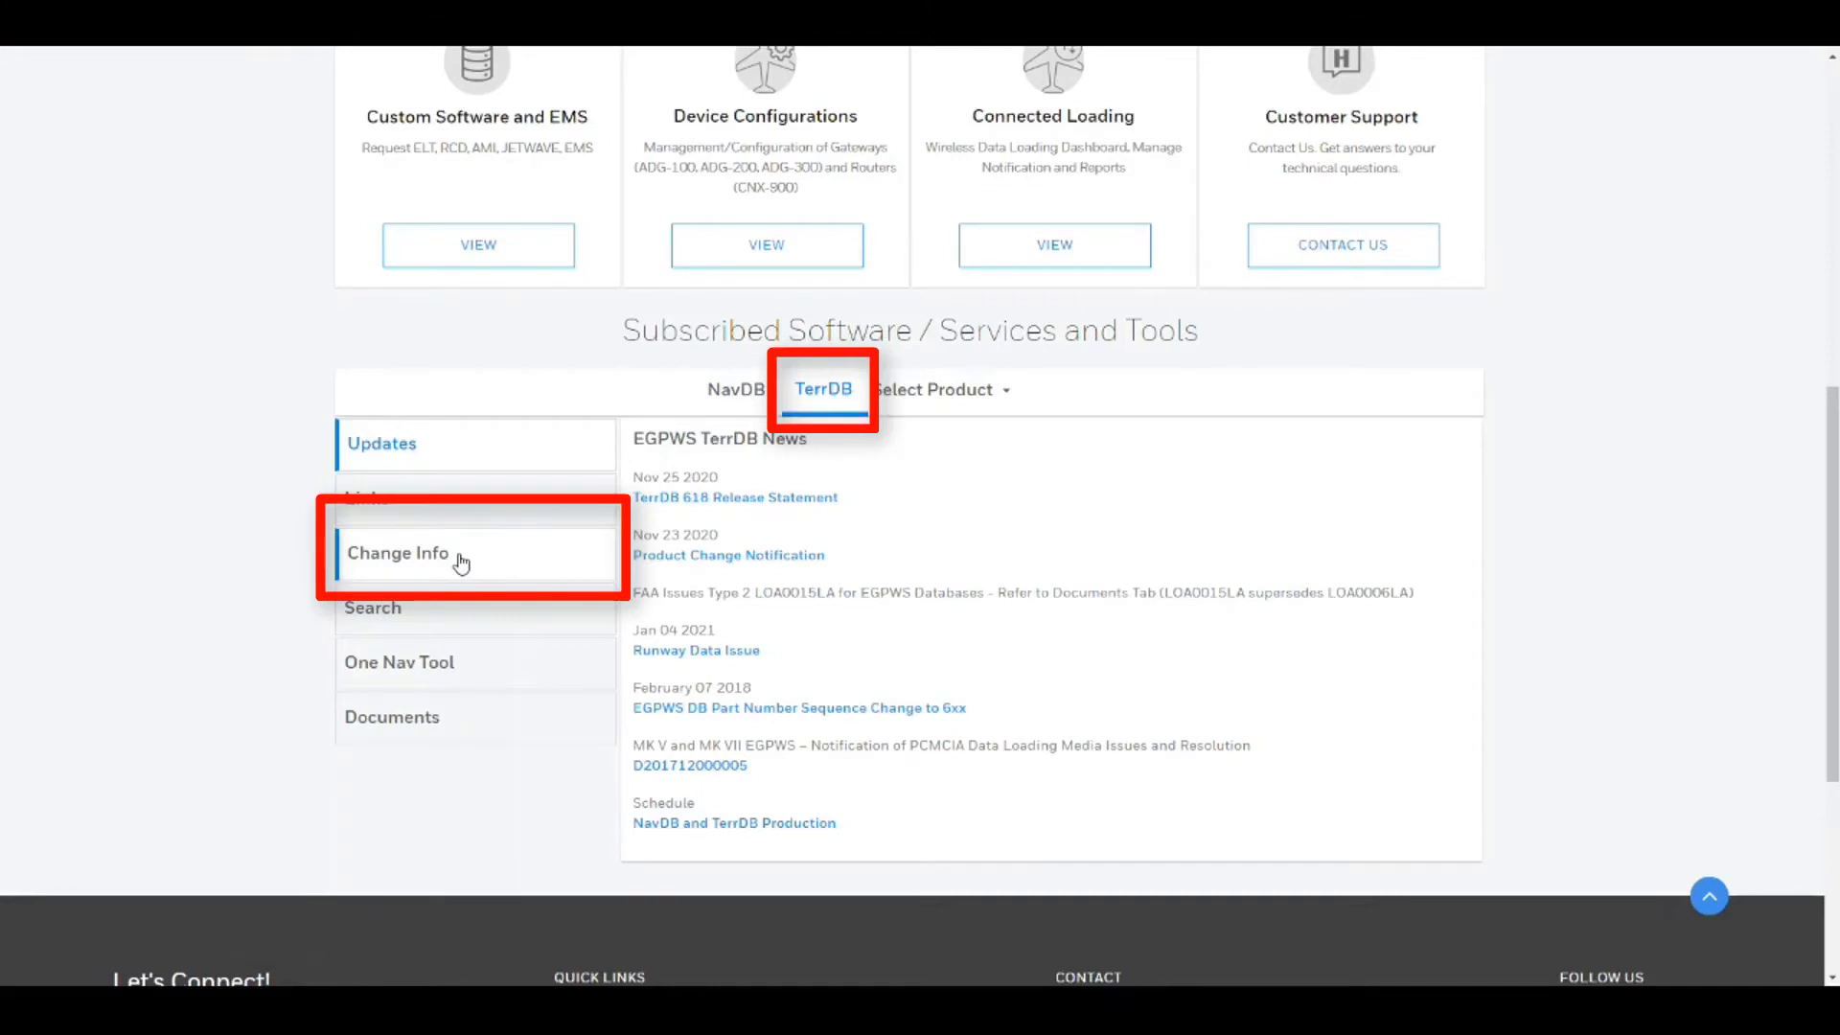
left_click(398, 553)
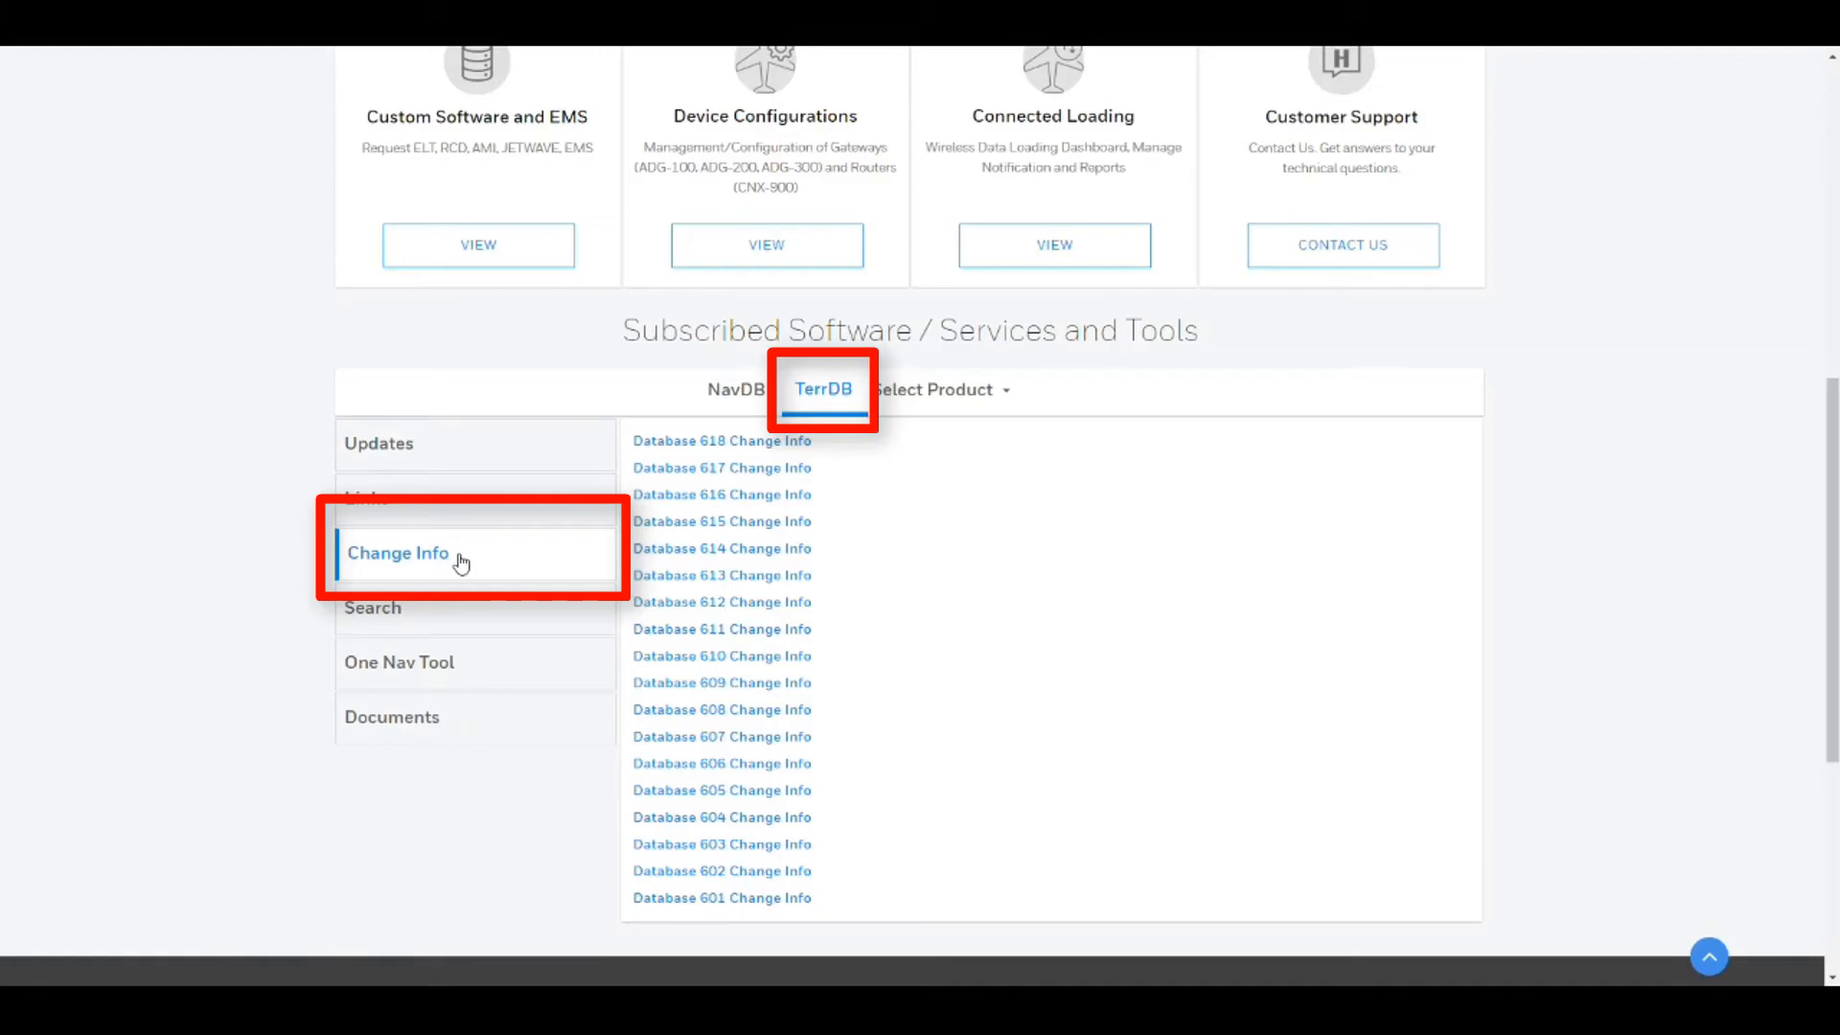
mouse_move(689, 446)
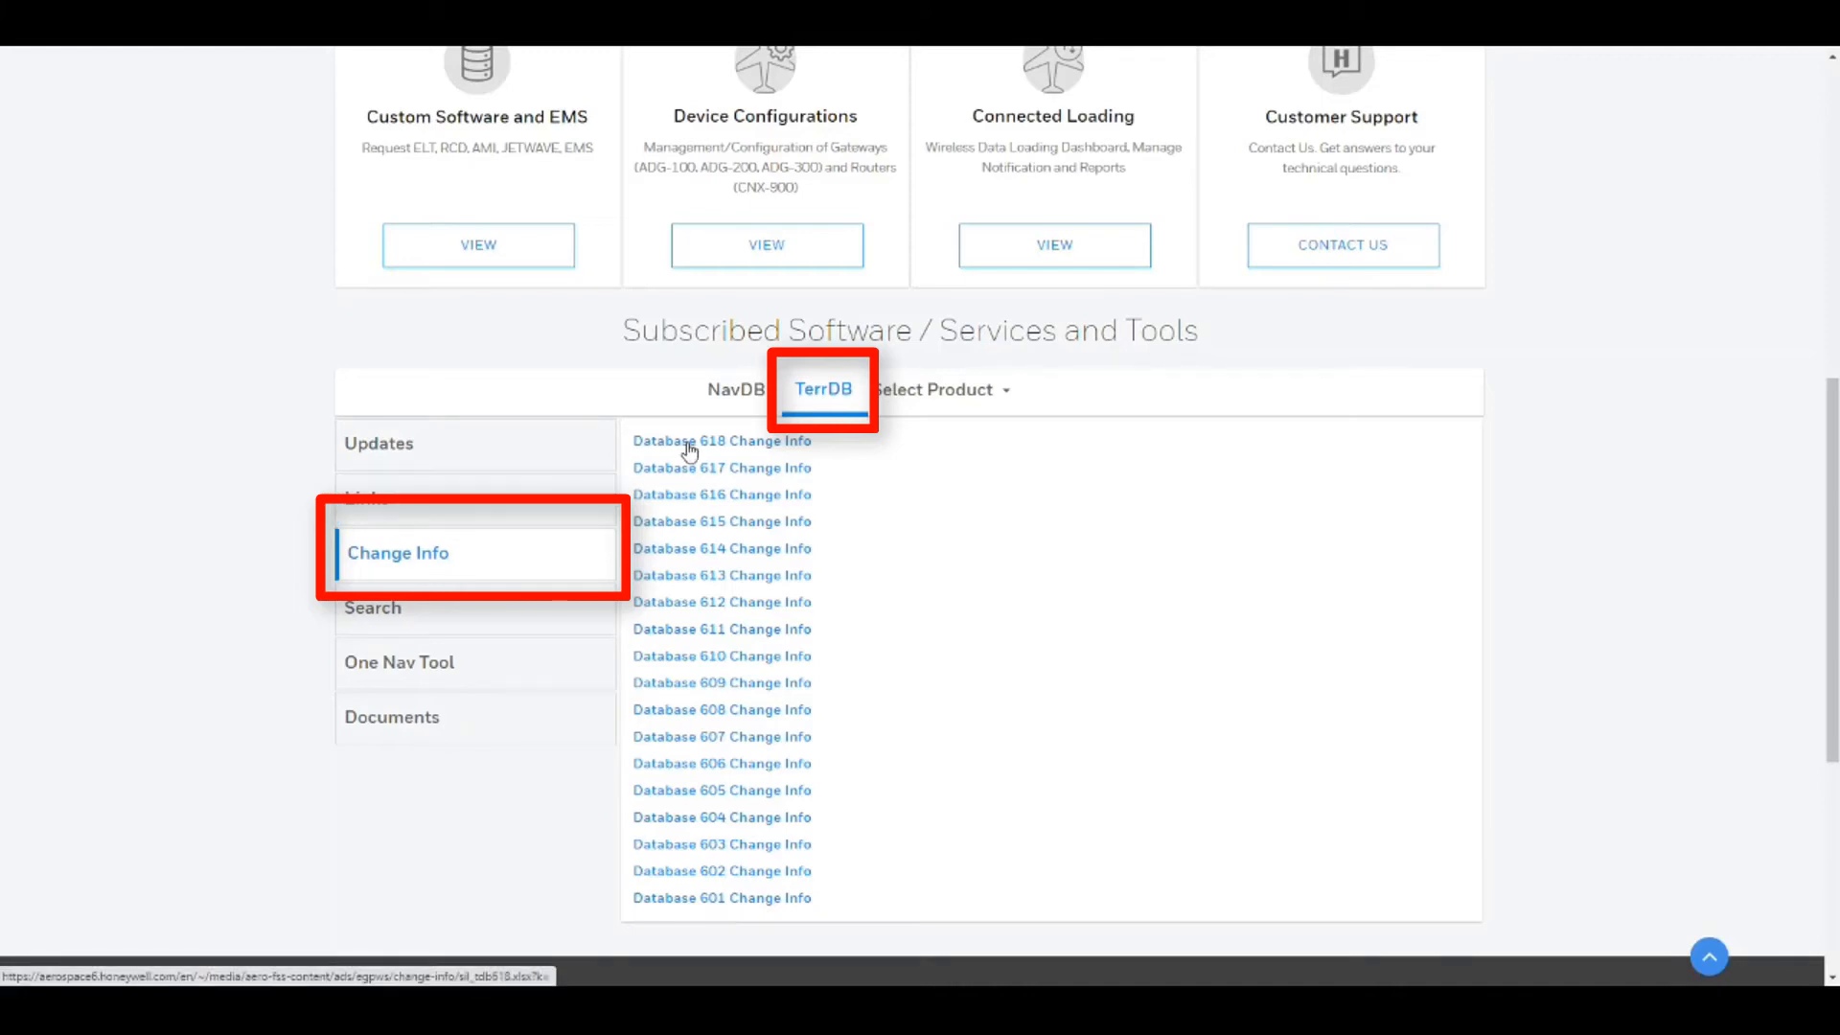
Step: Download the Database 618 Change Info .xlsx and open it from the download bar
left_click(722, 441)
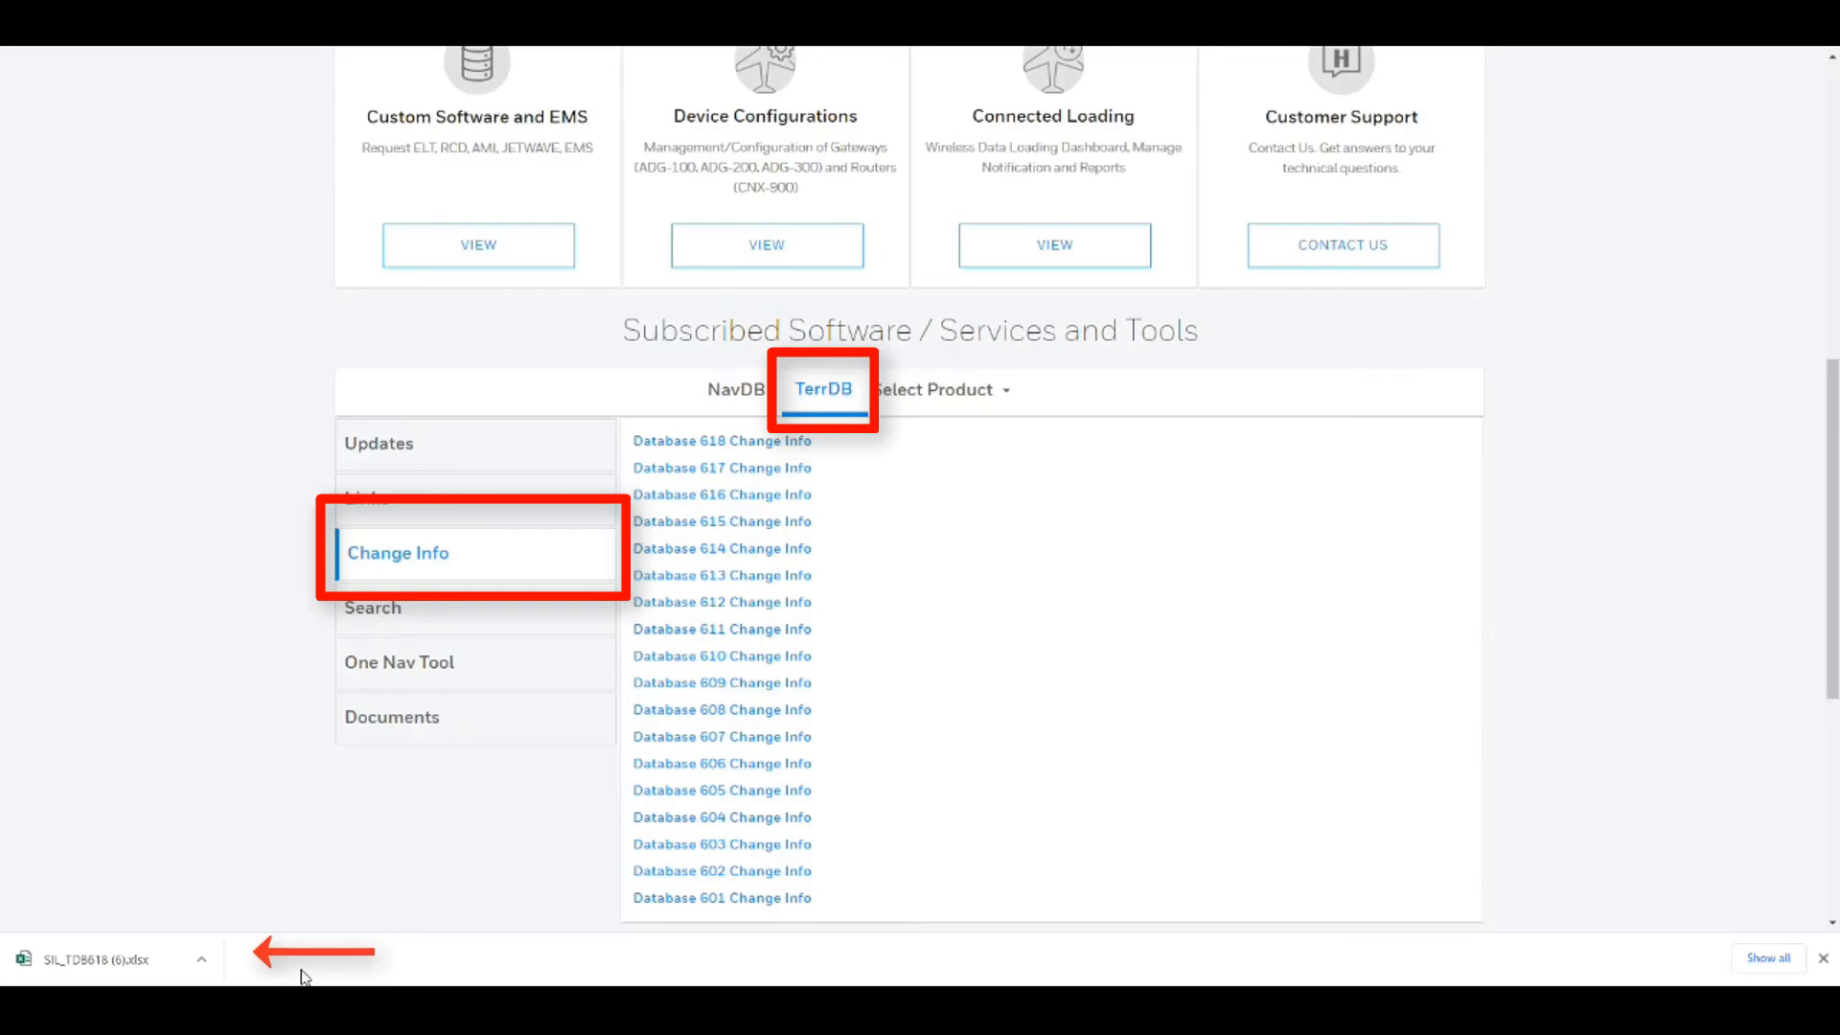
left_click(95, 960)
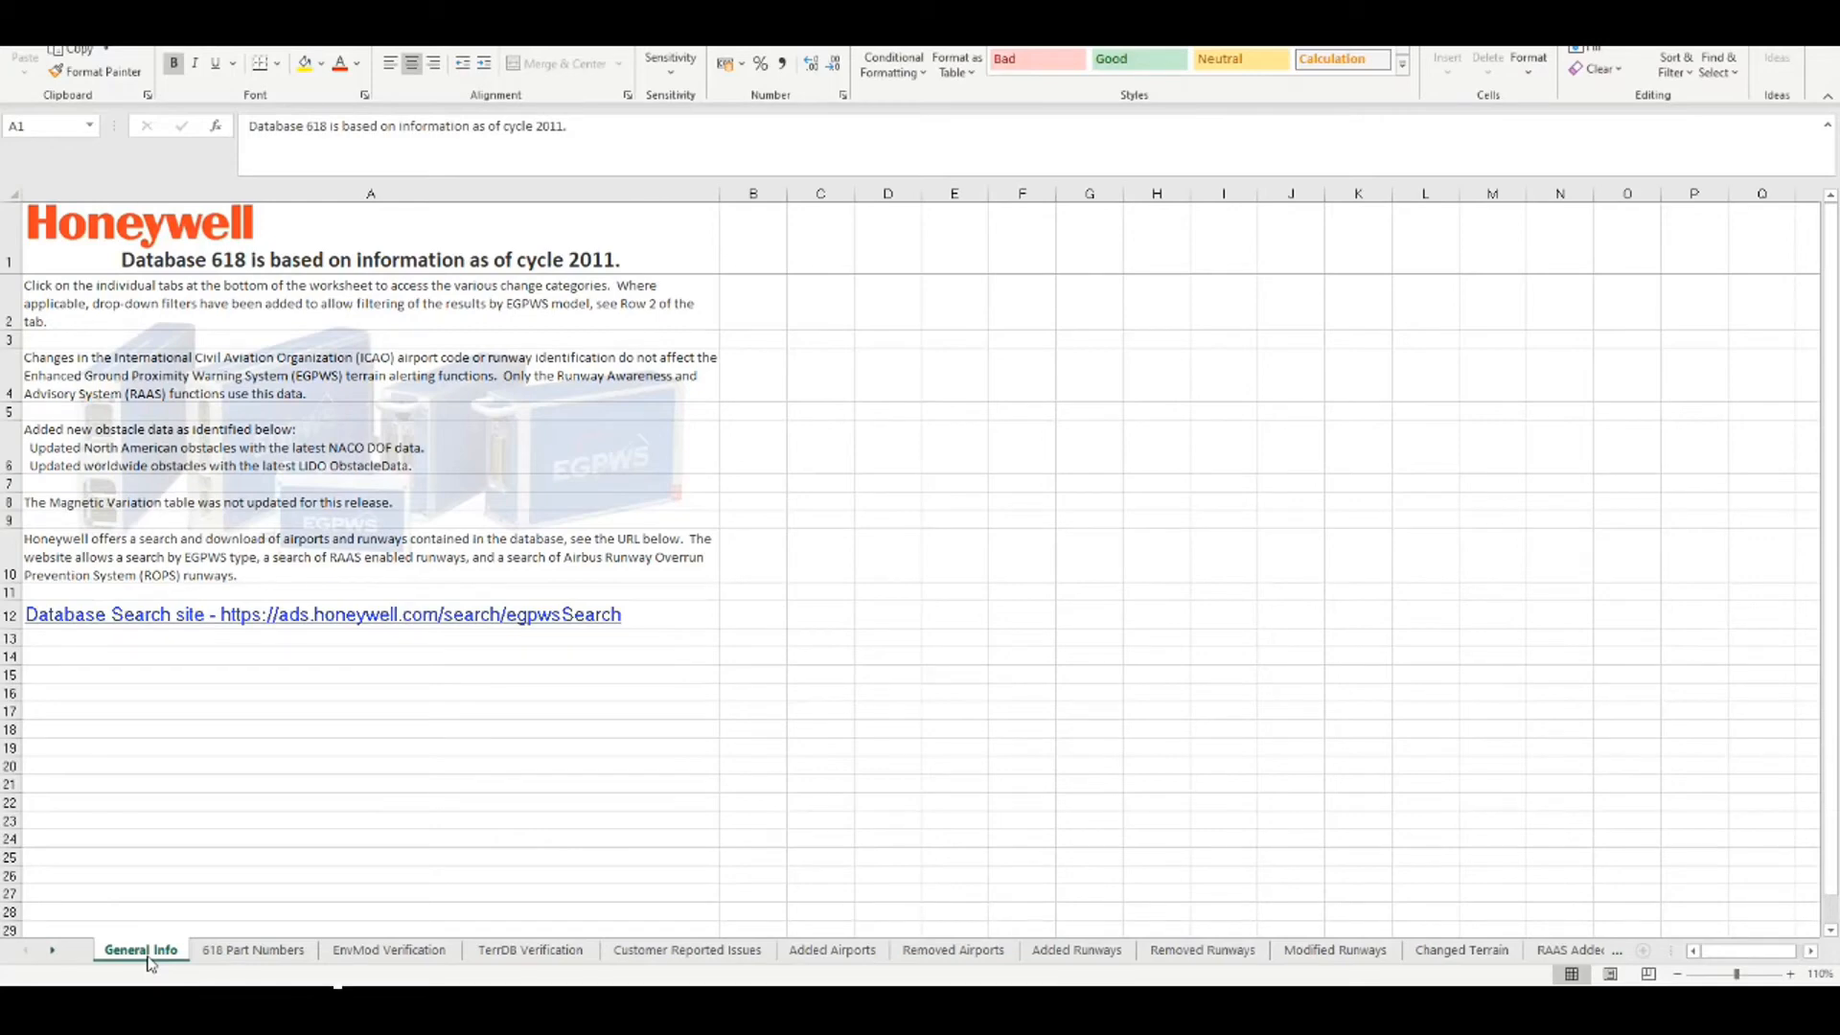
mouse_move(433, 893)
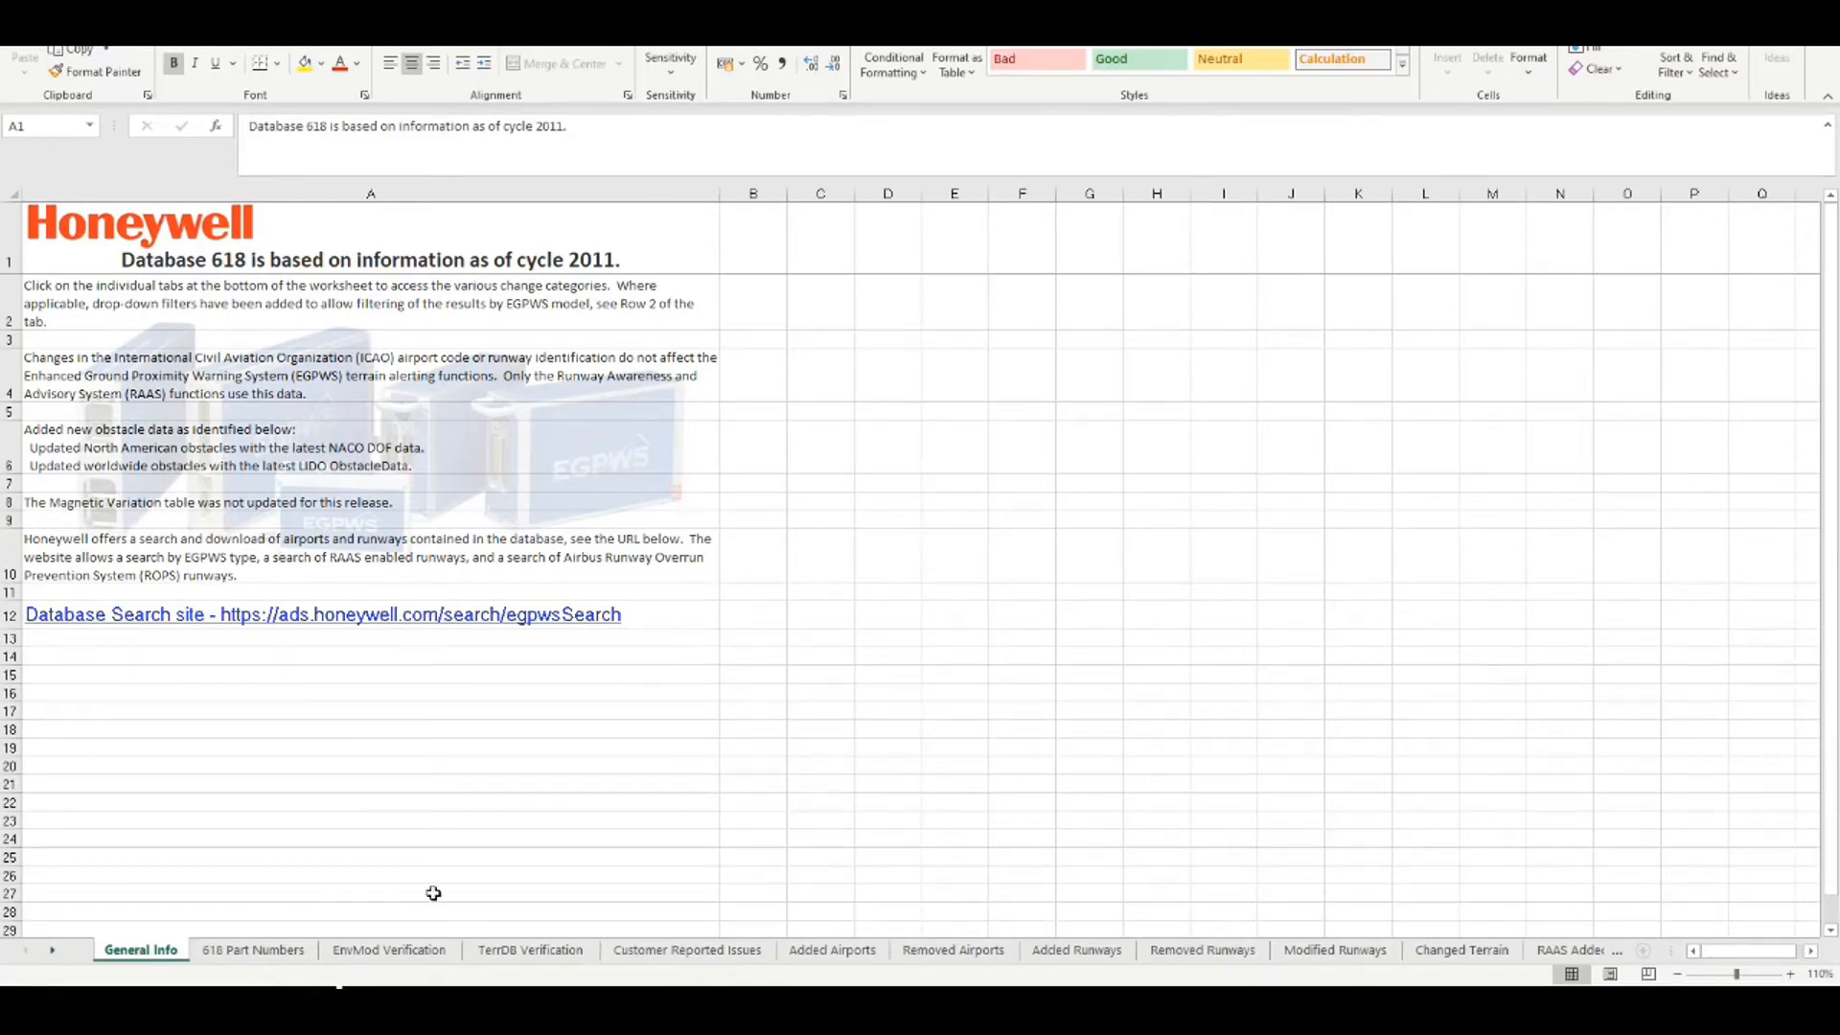
left_click(688, 950)
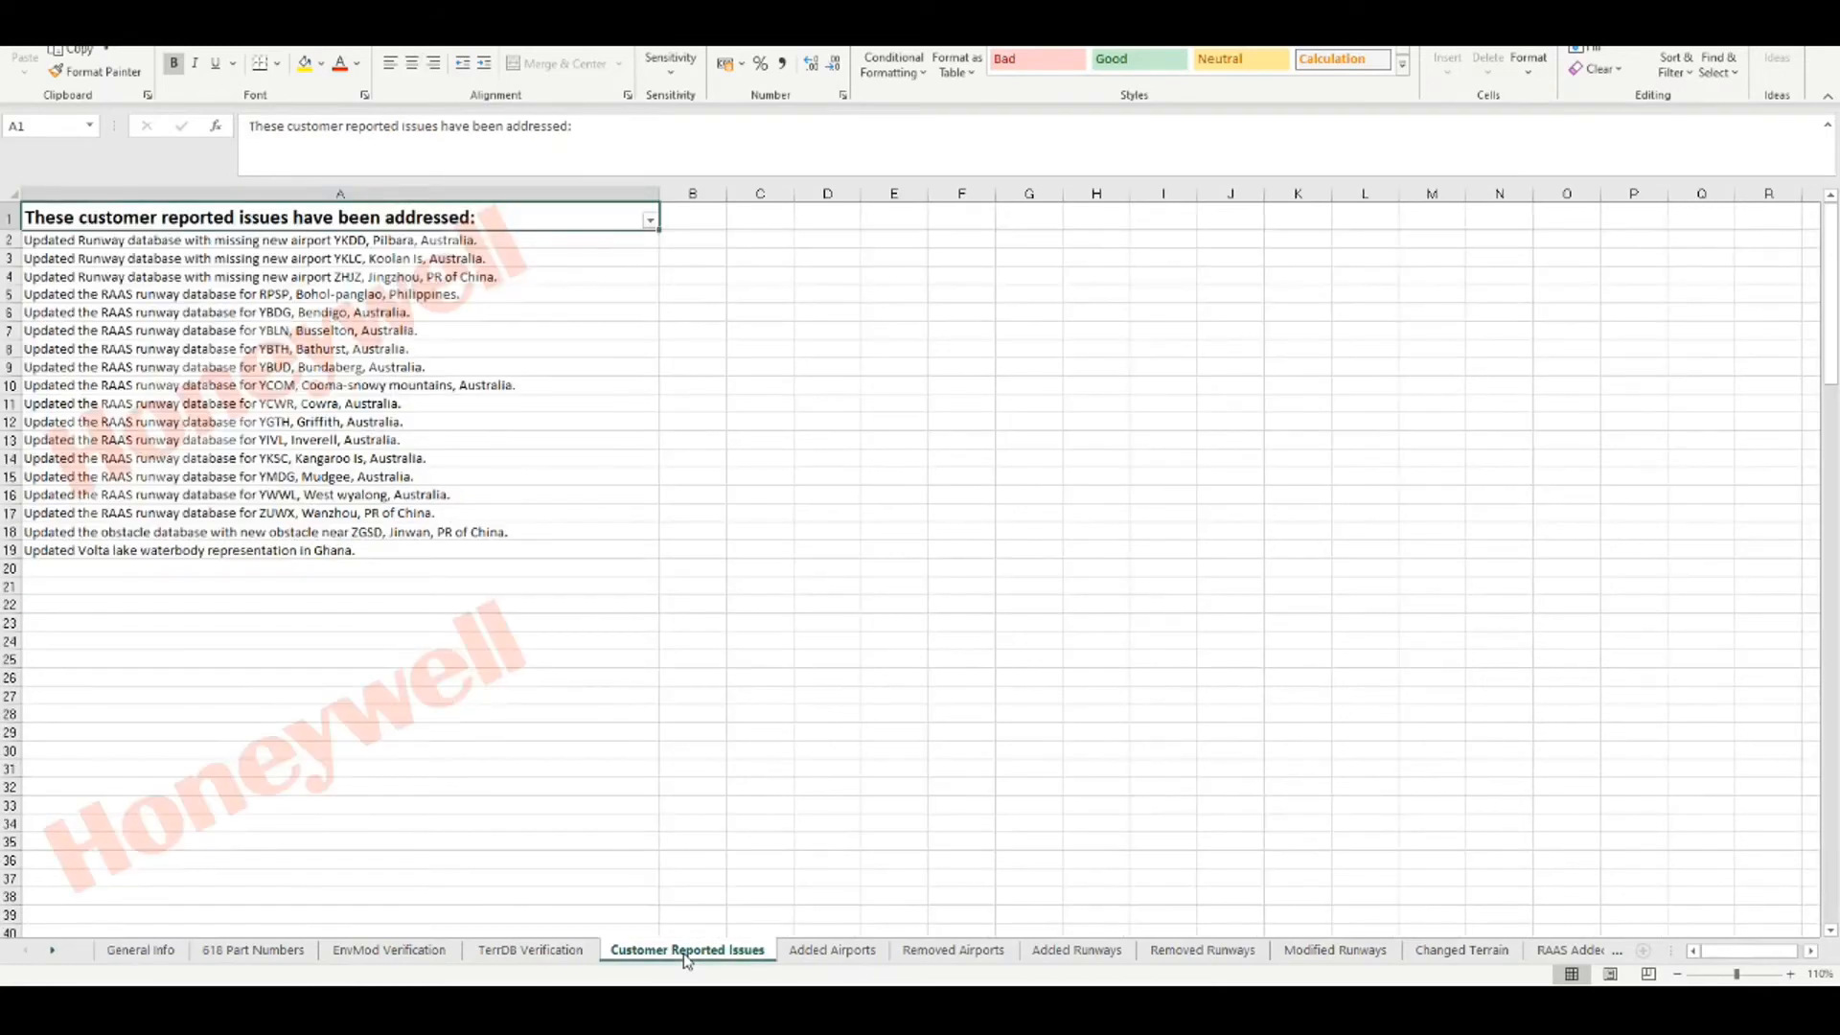
left_click(831, 950)
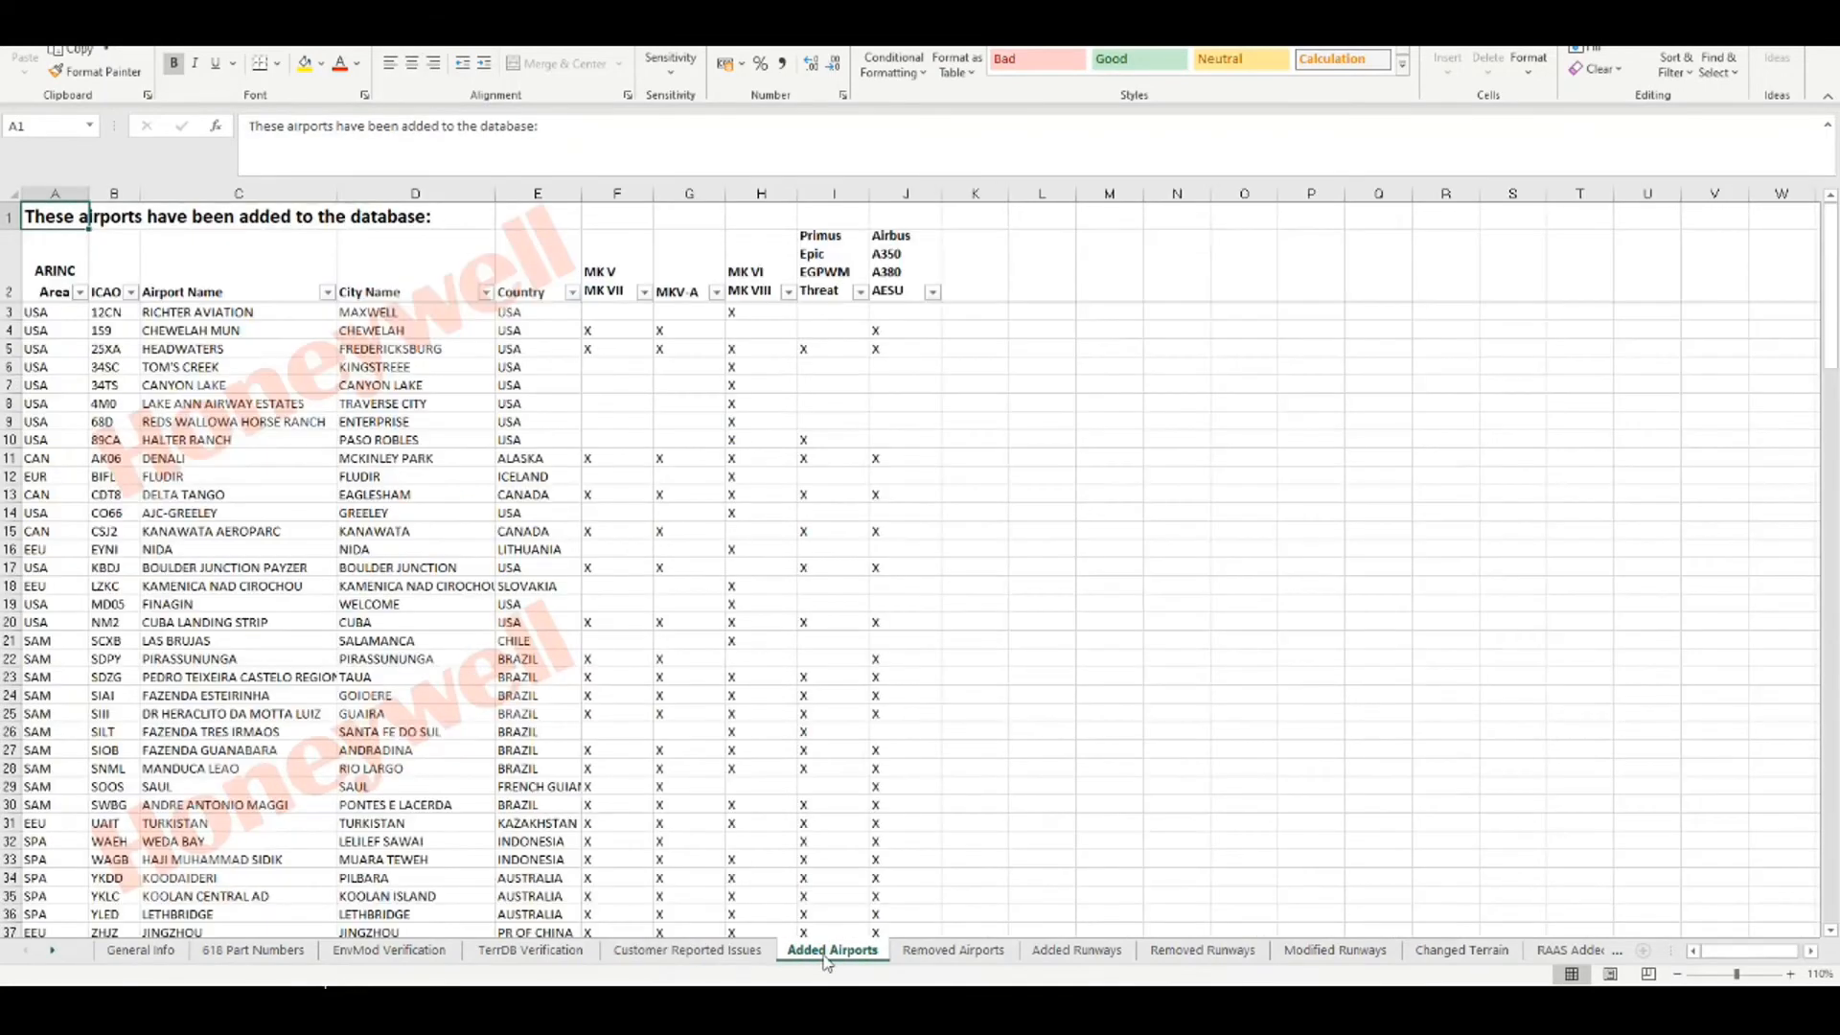
mouse_move(928, 960)
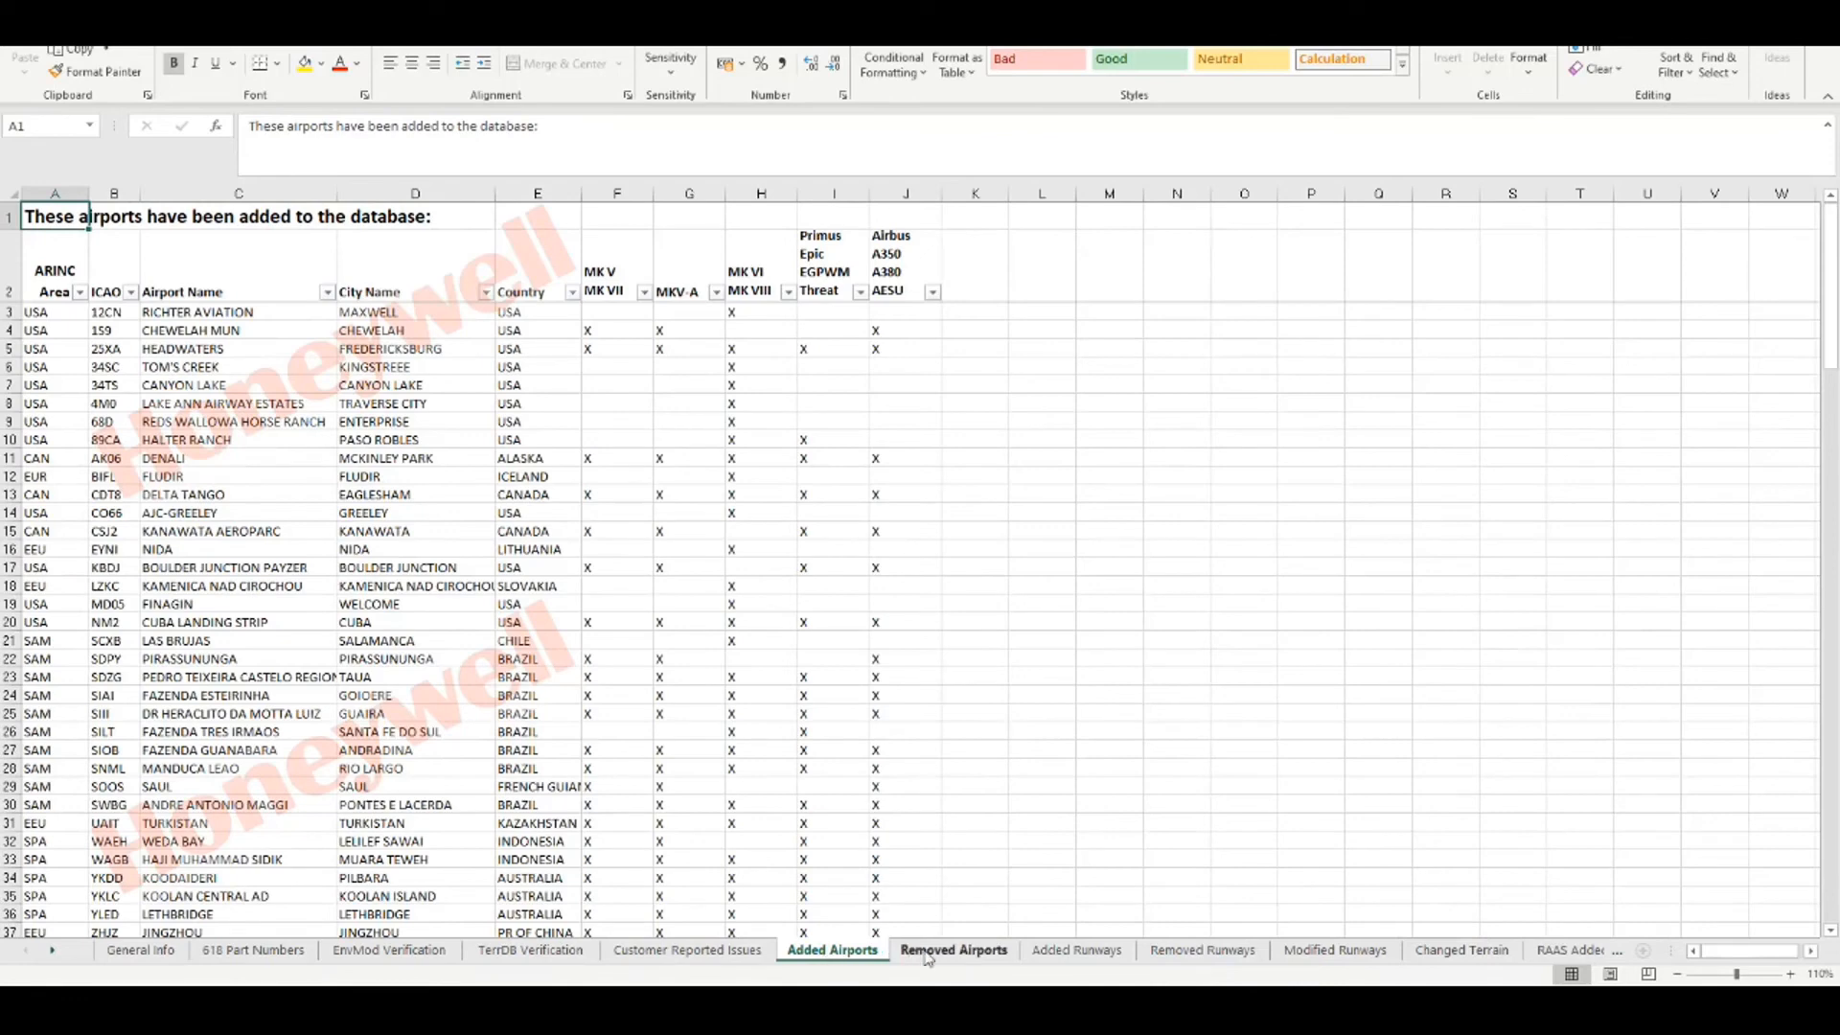
left_click(953, 950)
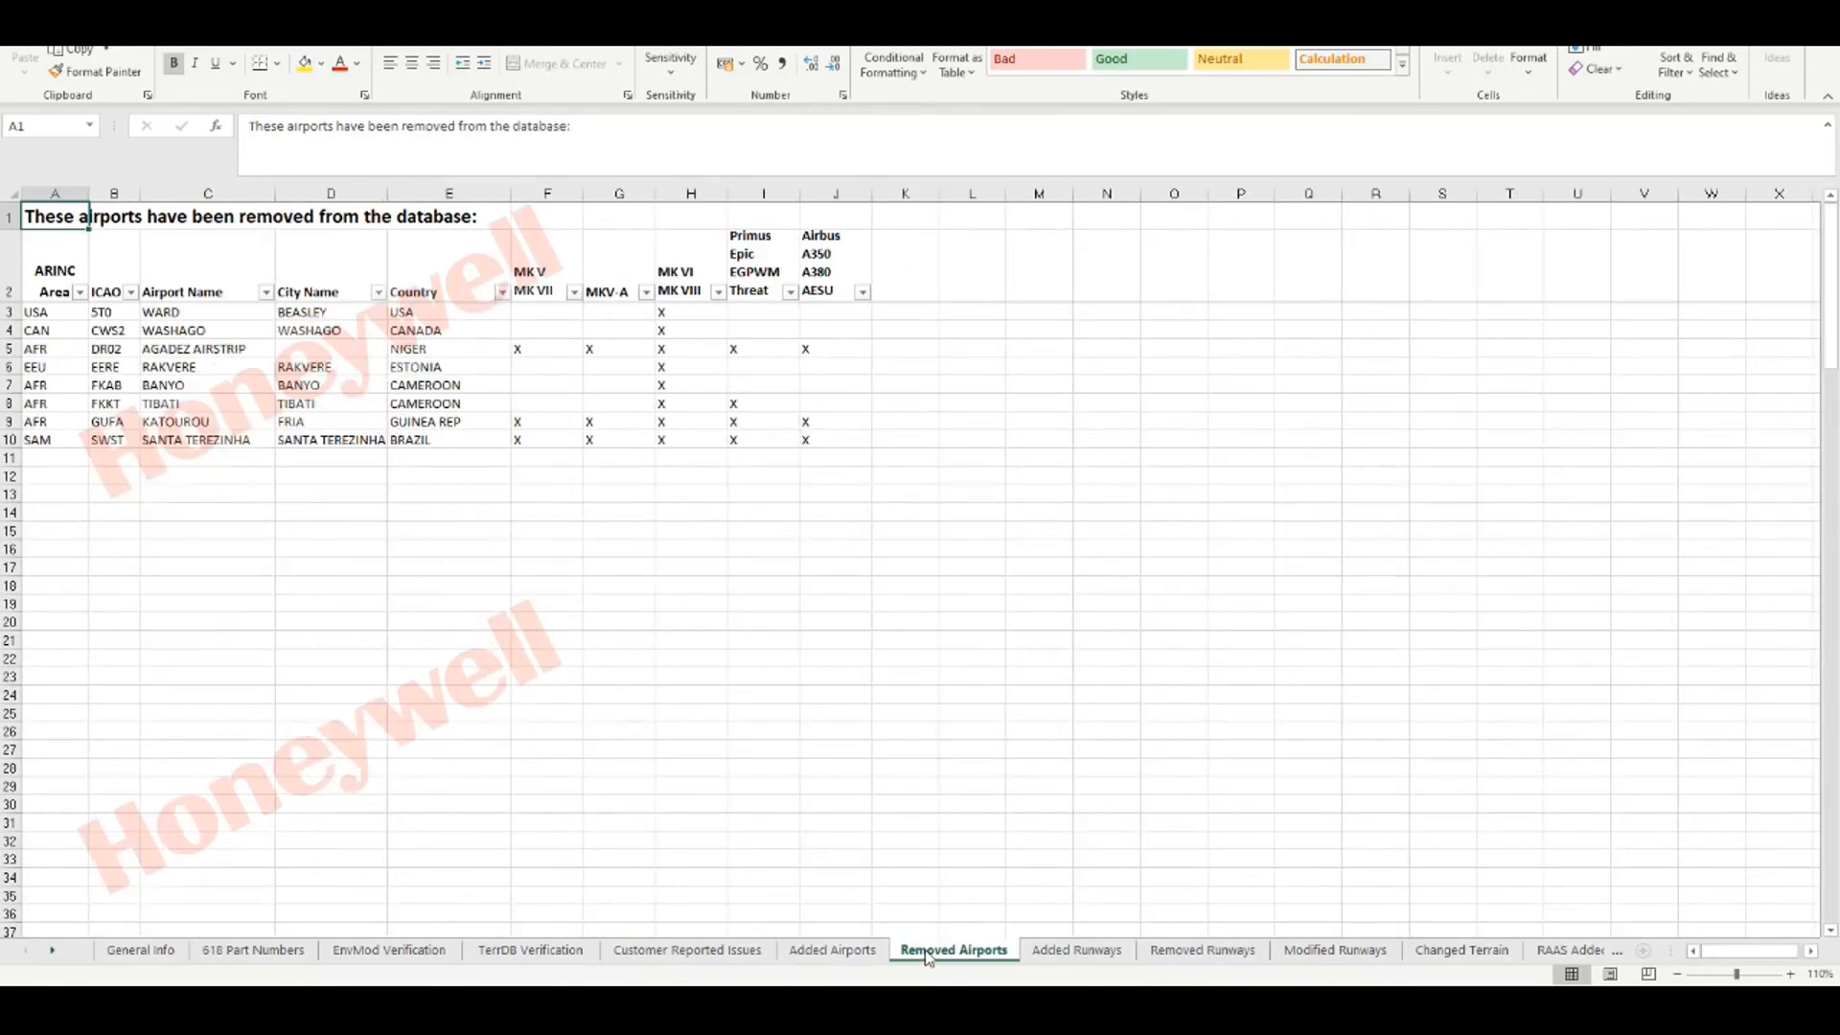
left_click(1076, 950)
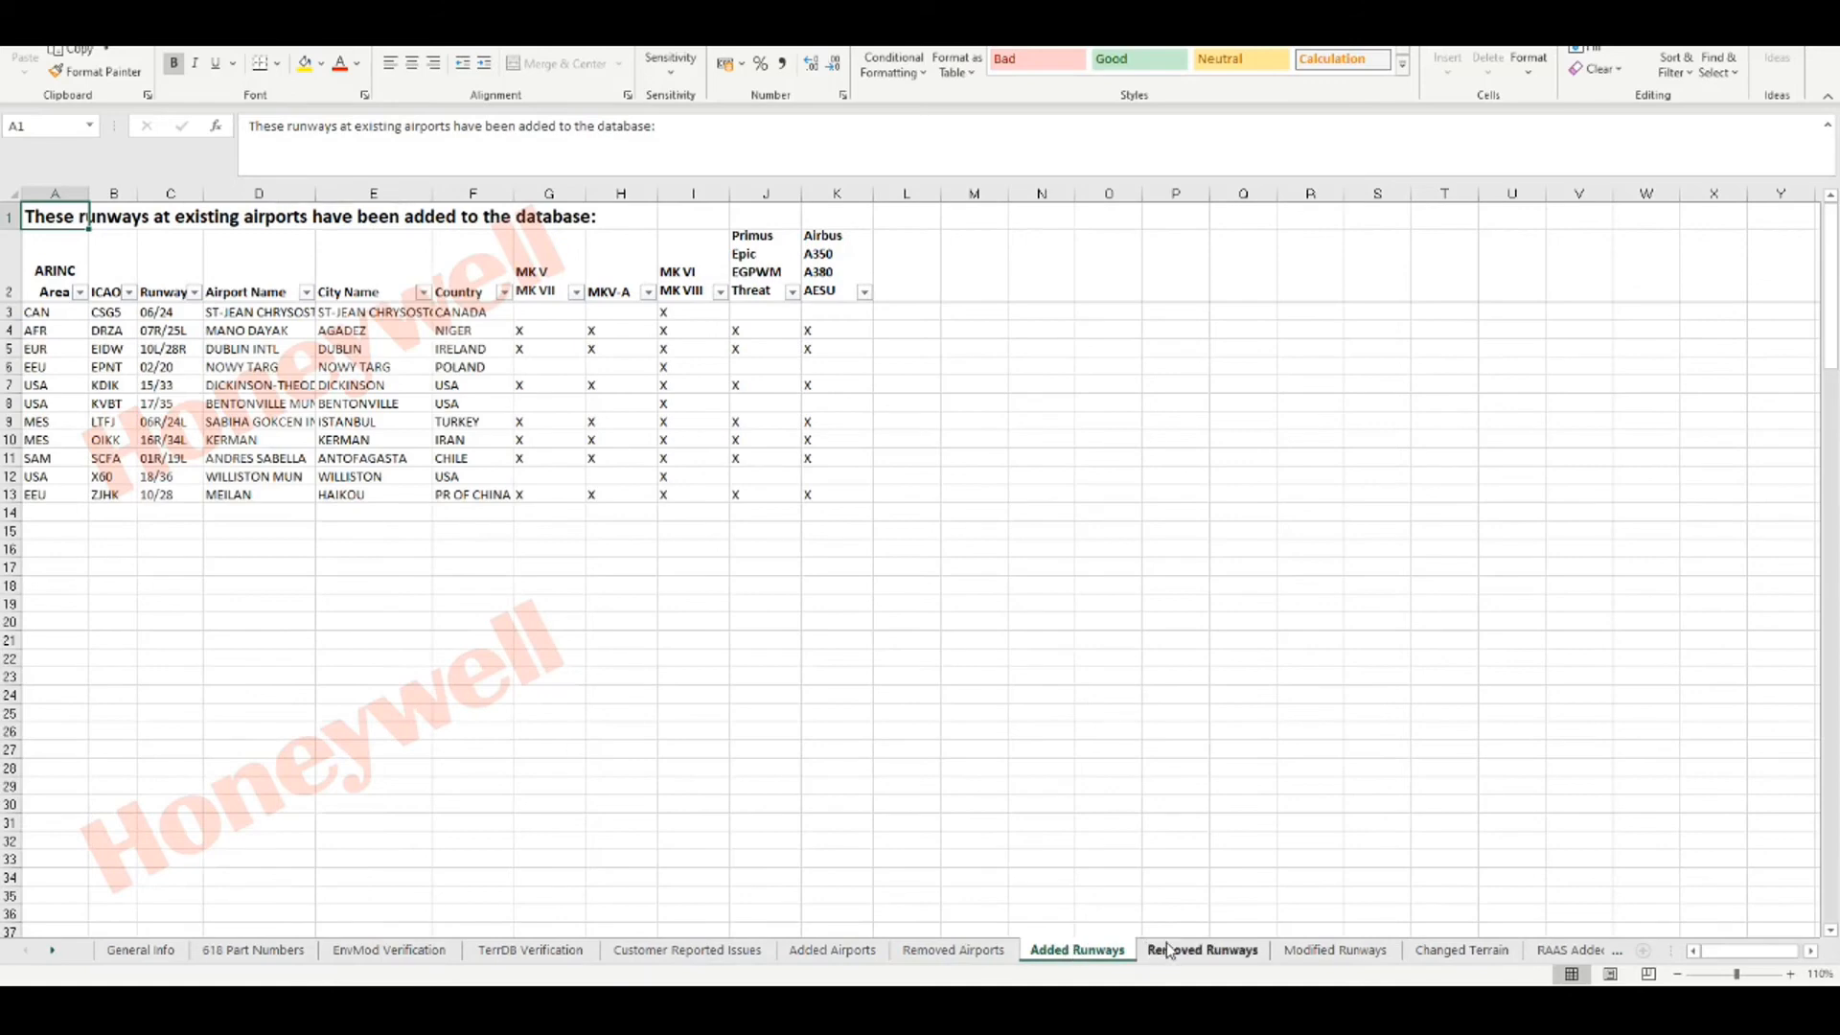
left_click(1202, 949)
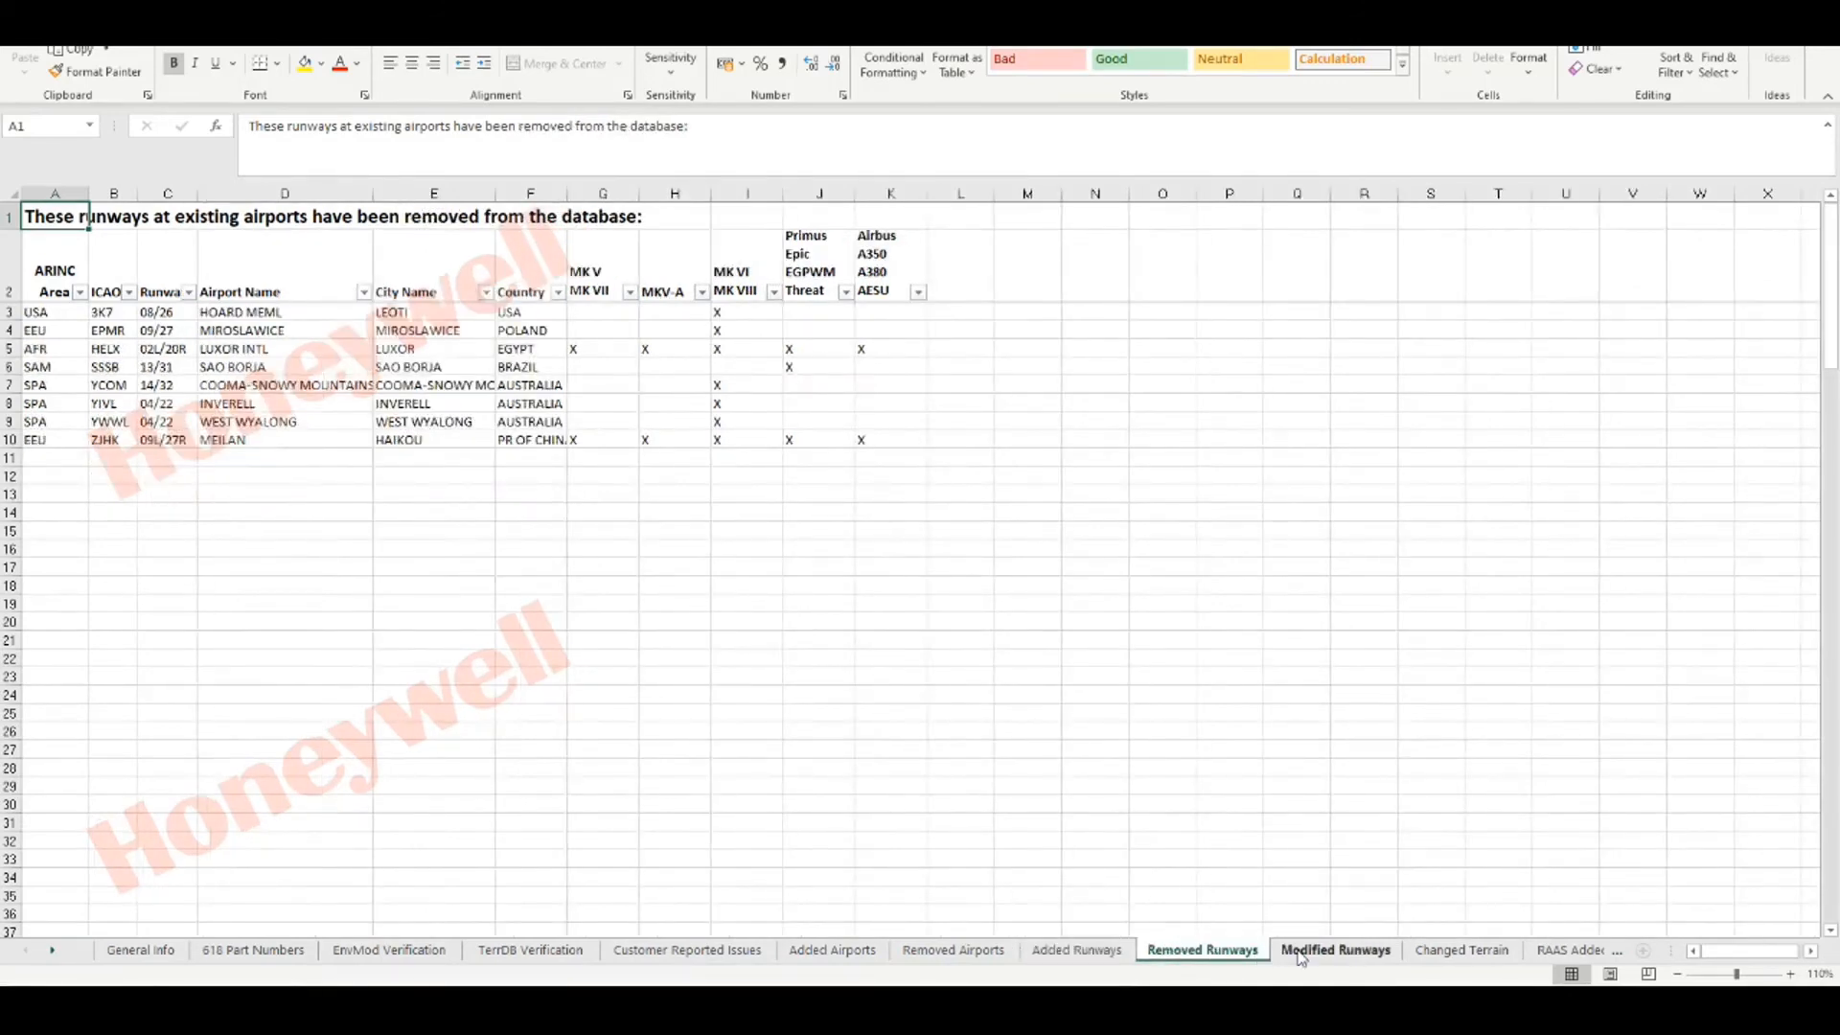
left_click(1335, 950)
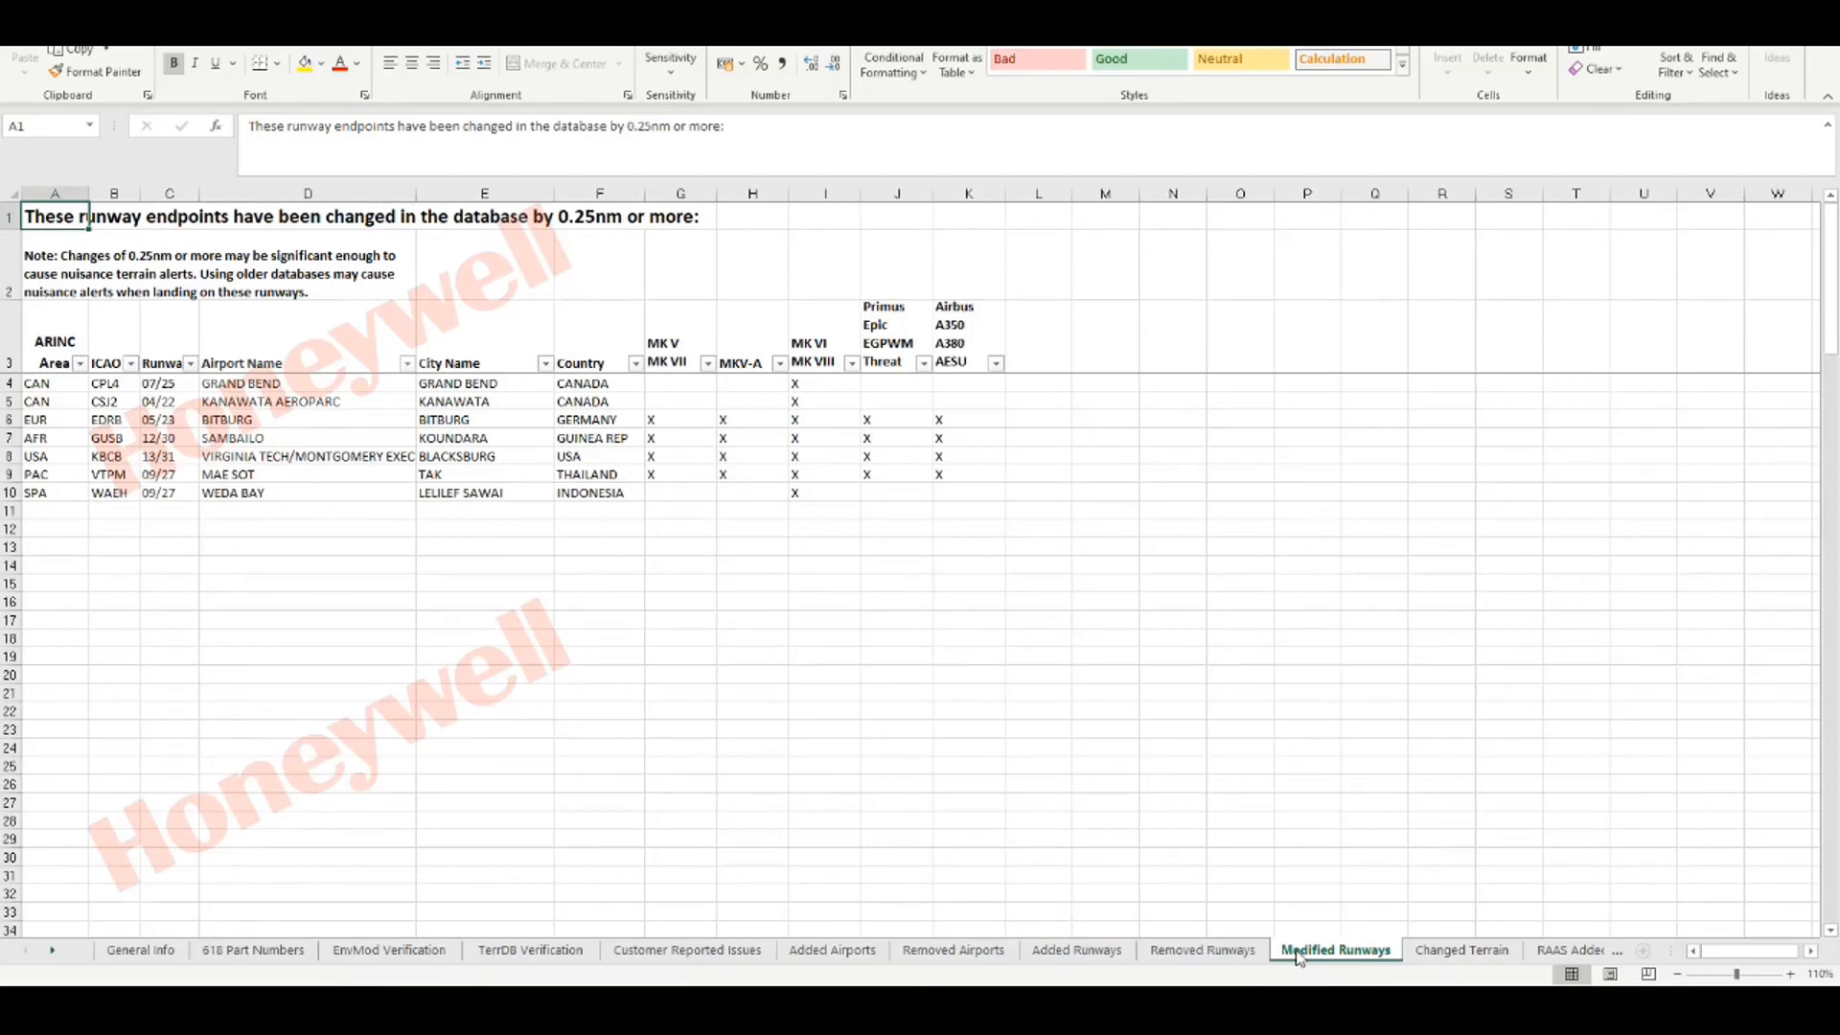
left_click(140, 950)
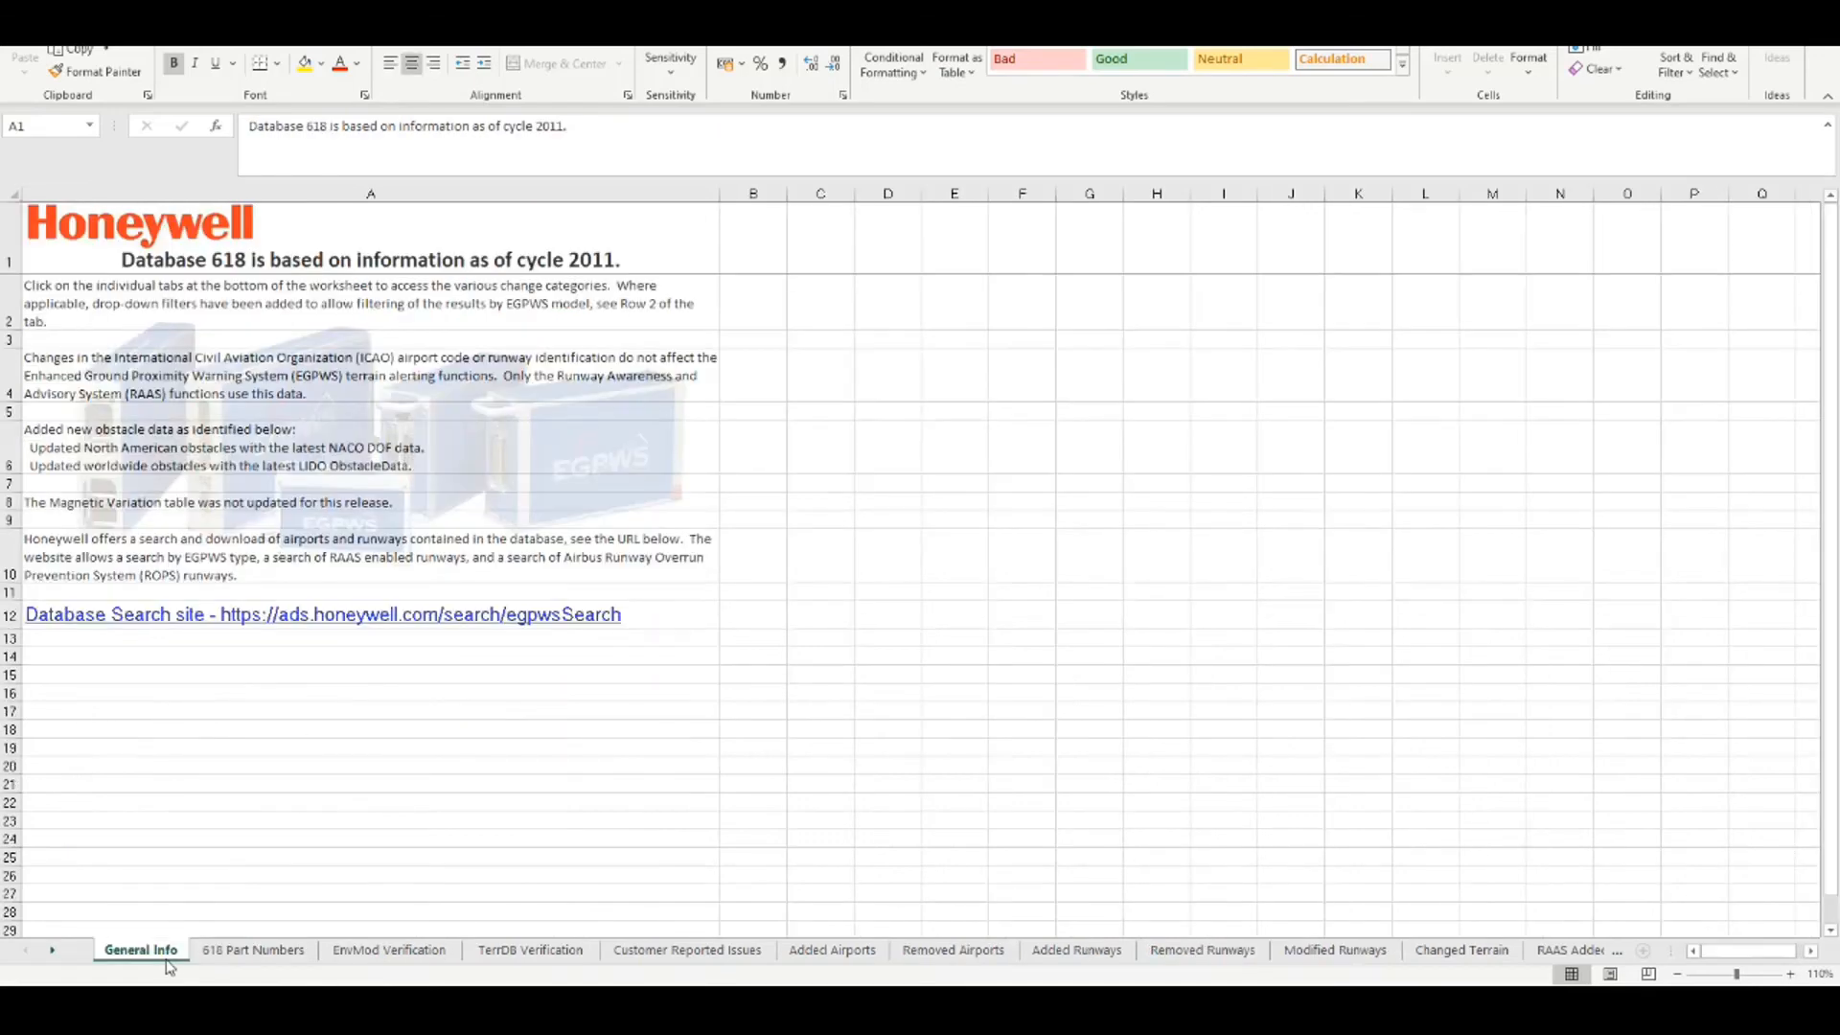
mouse_move(459, 788)
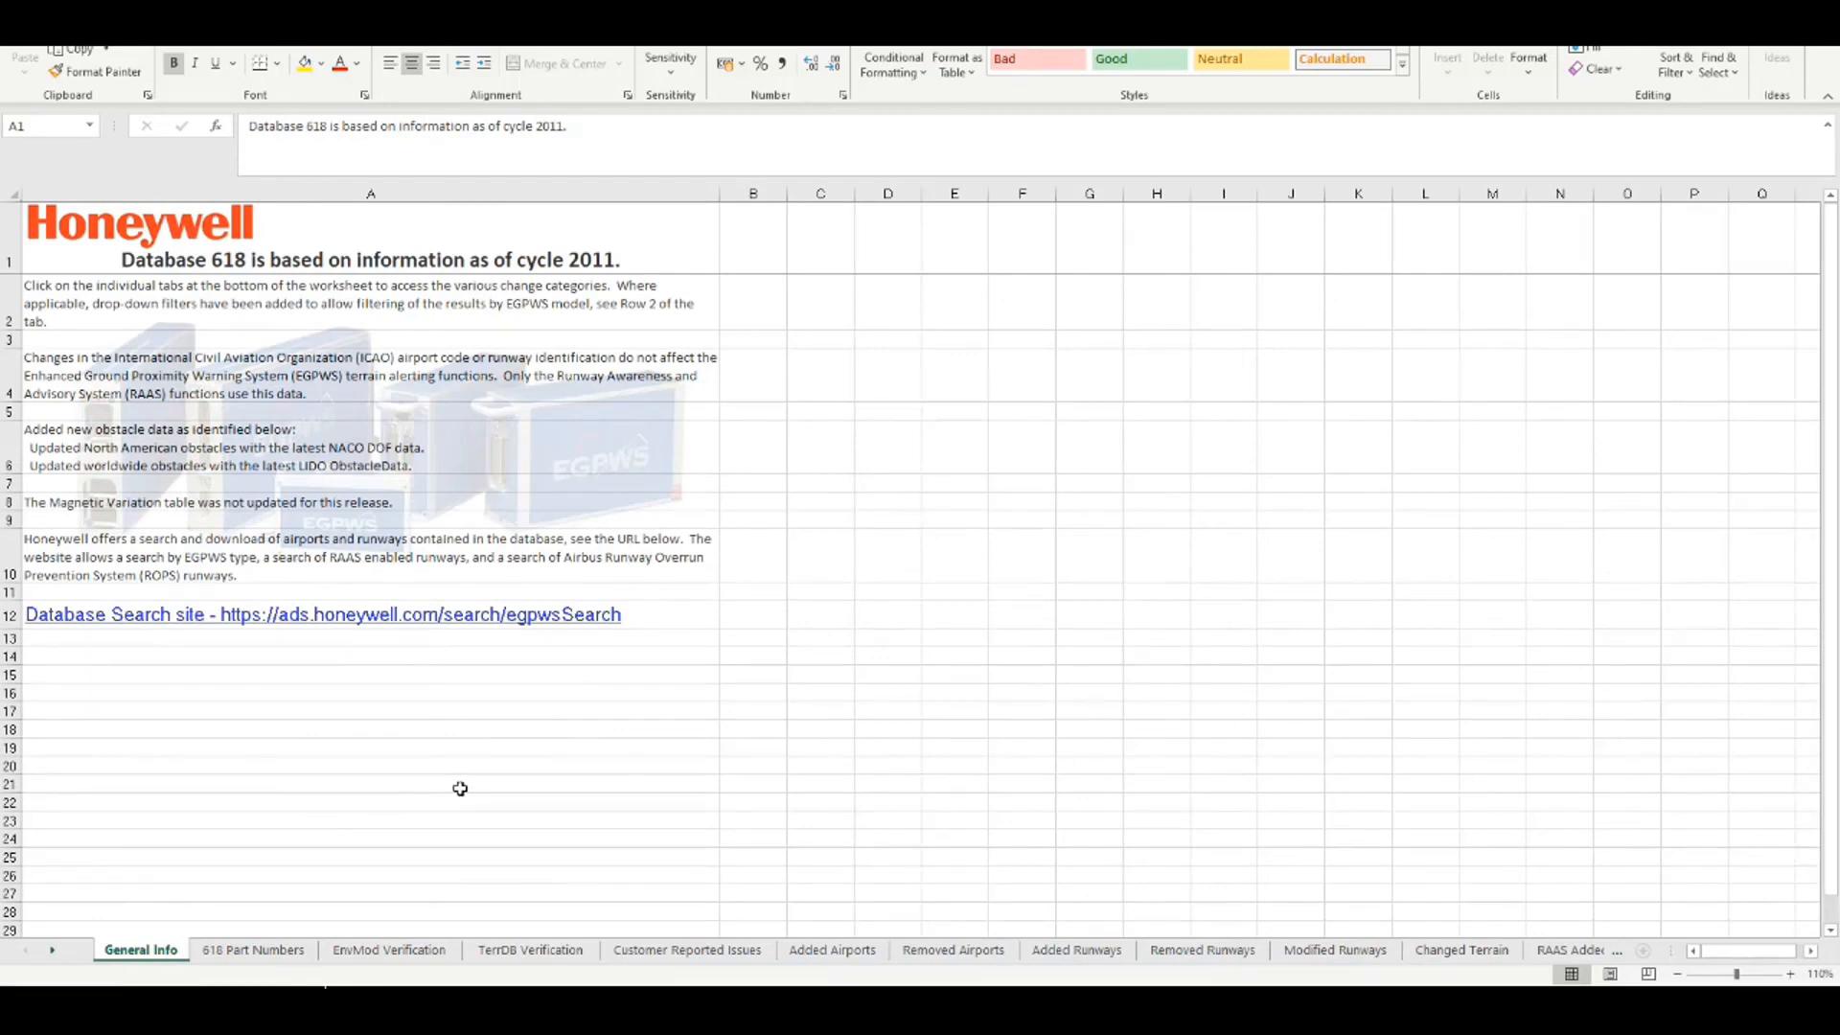